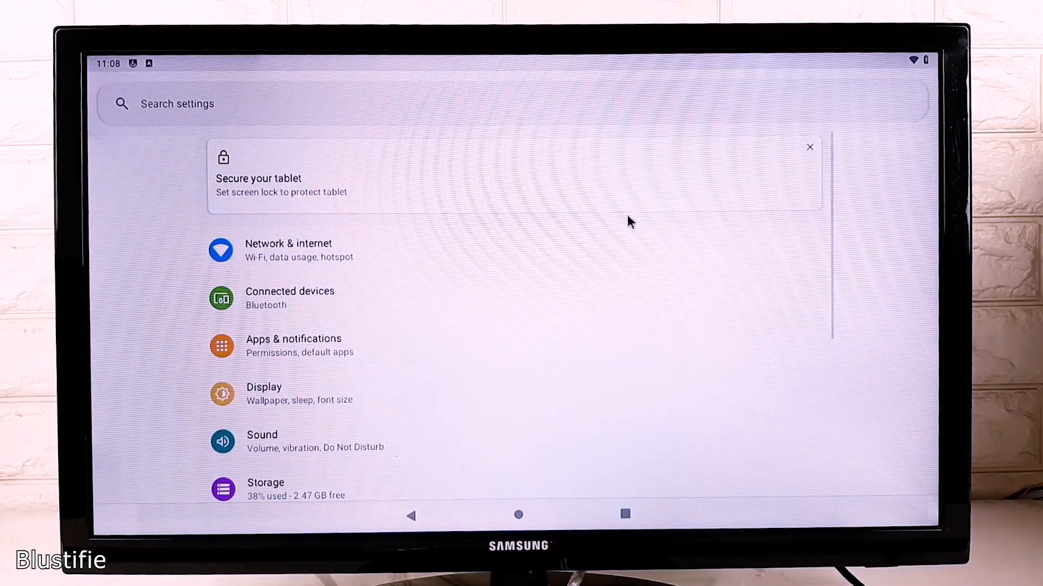
- Scroll down the LineageOS Settings list and open the About tablet device information page
scroll(down, 3)
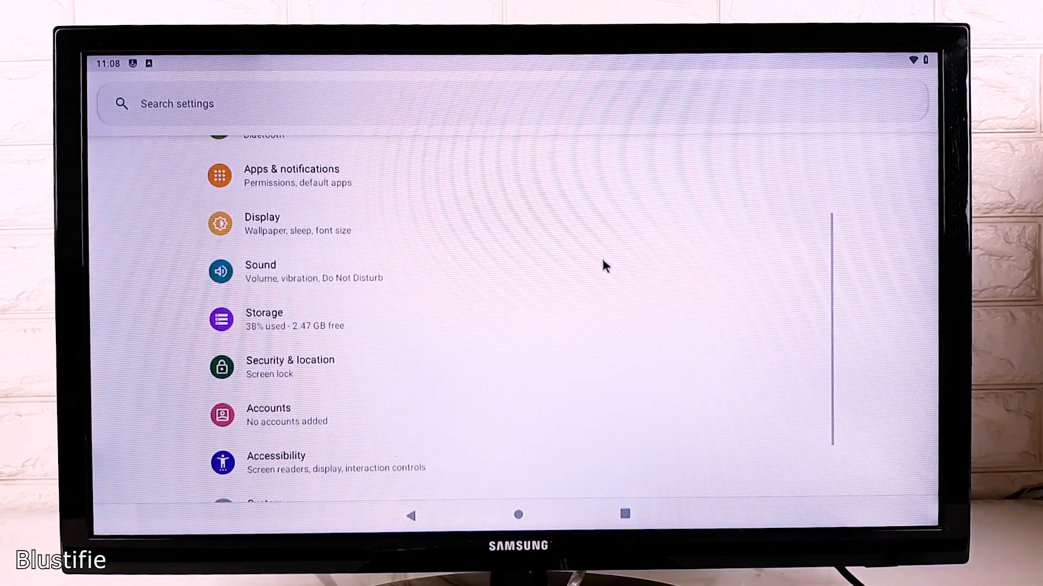
scroll(down, 3)
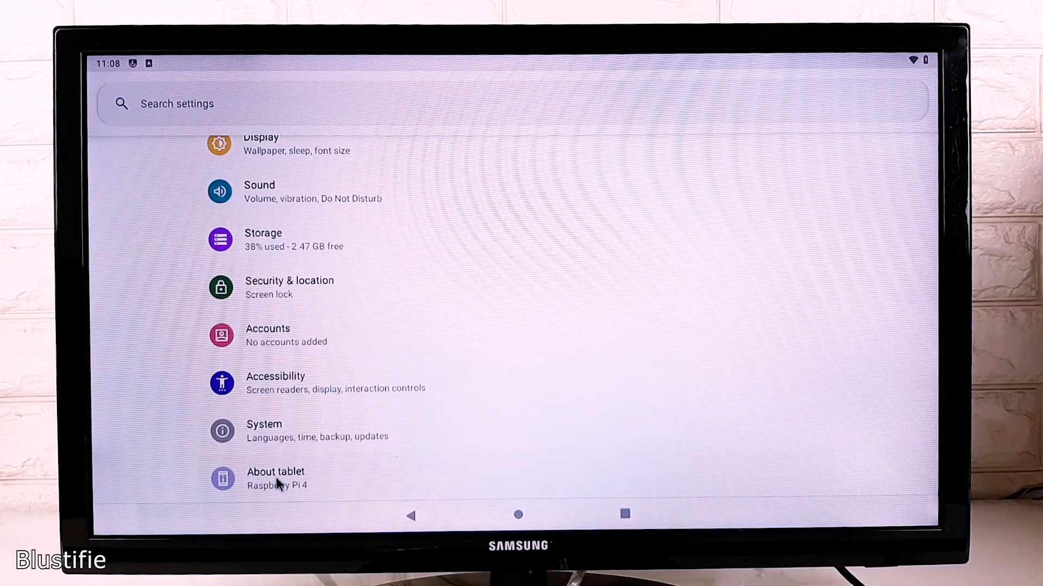
click(276, 478)
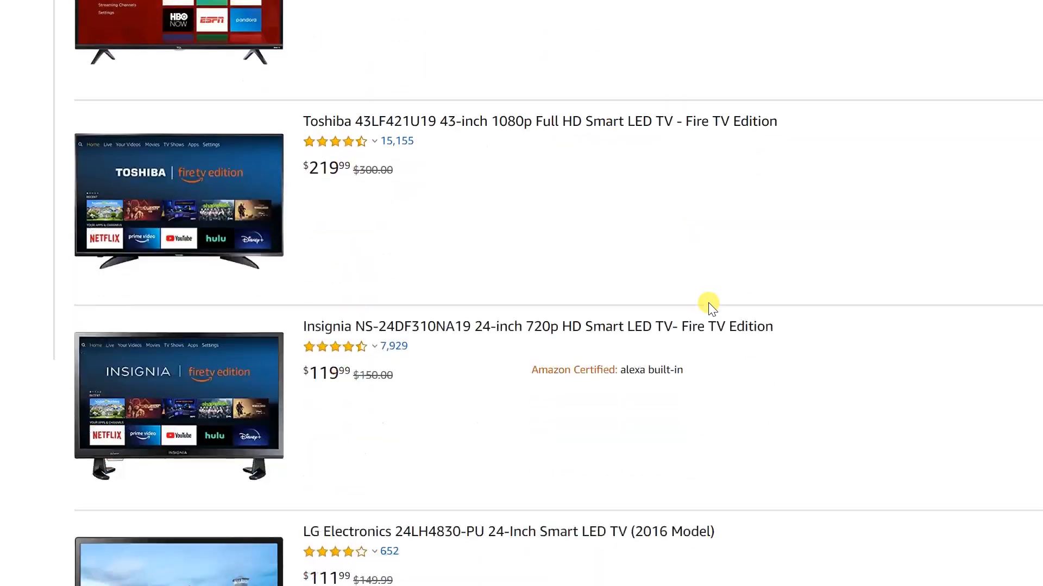
- Scroll the Amazon results past Fire TV smart TVs to the Android 9.0 TV box listings
scroll(down, 3)
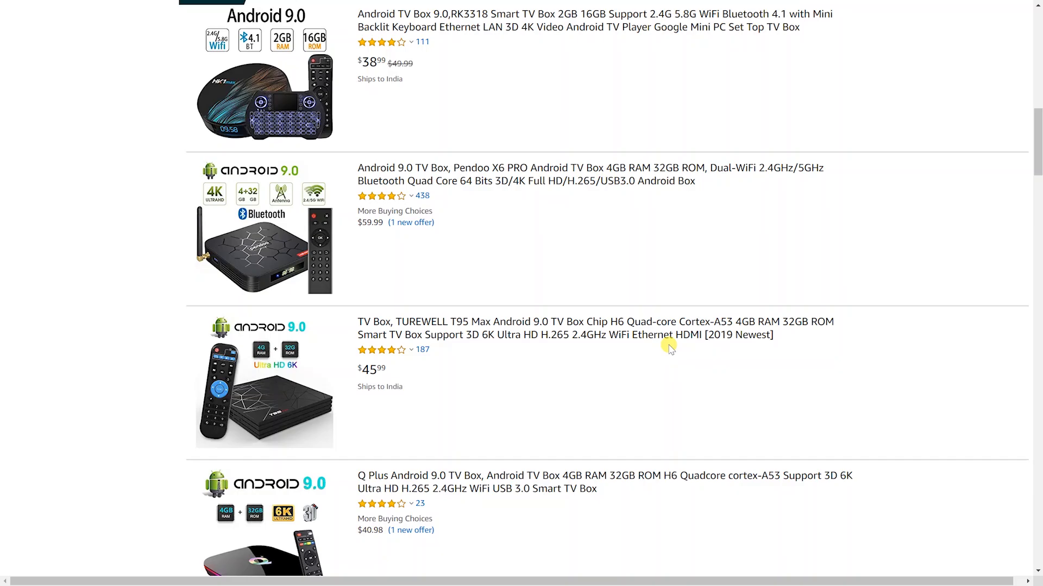
scroll(down, 3)
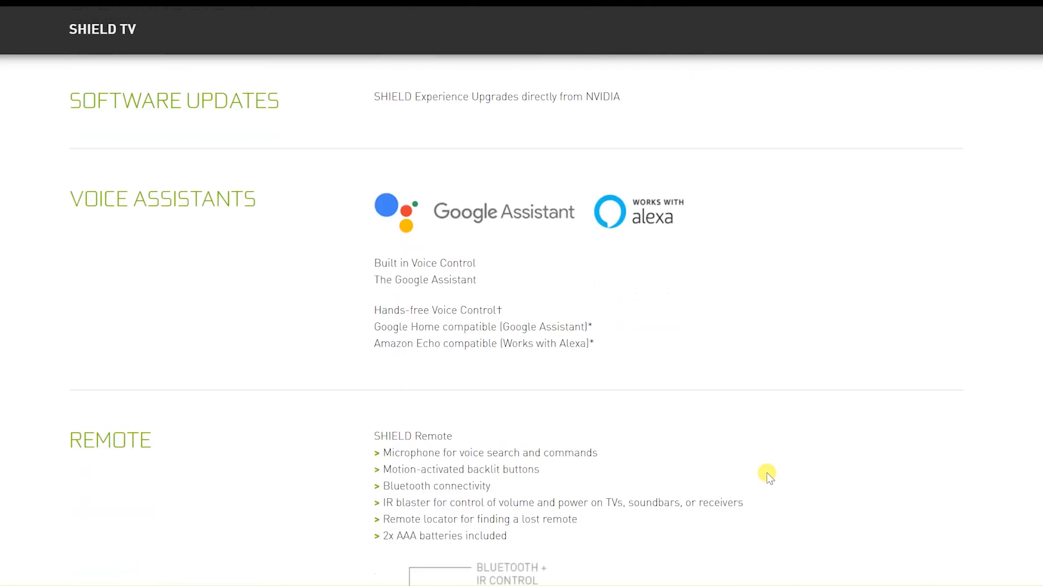
text(nvidia)
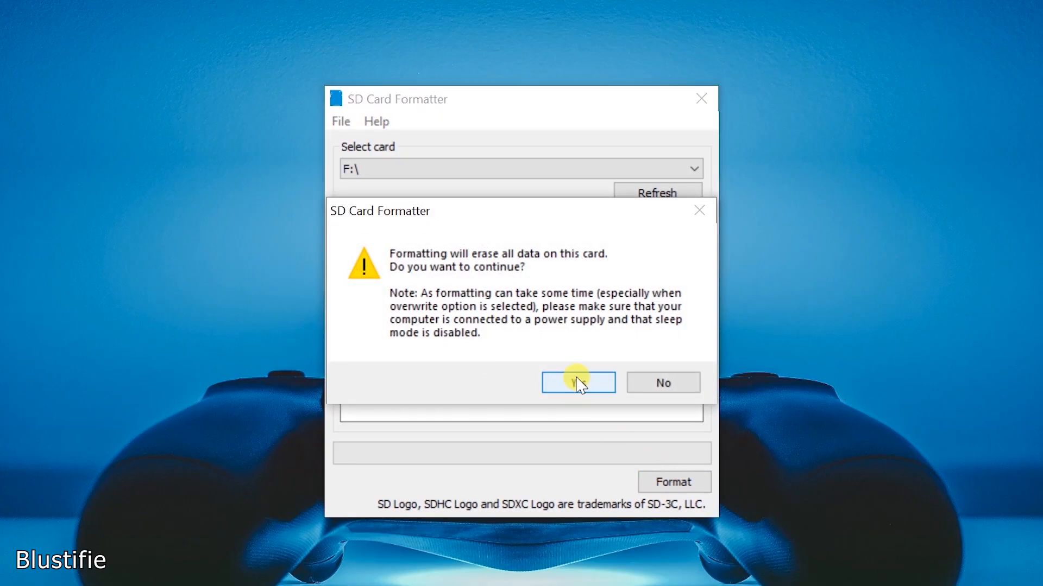
- Confirm Yes in the warning to erase and format card F:\
click(578, 382)
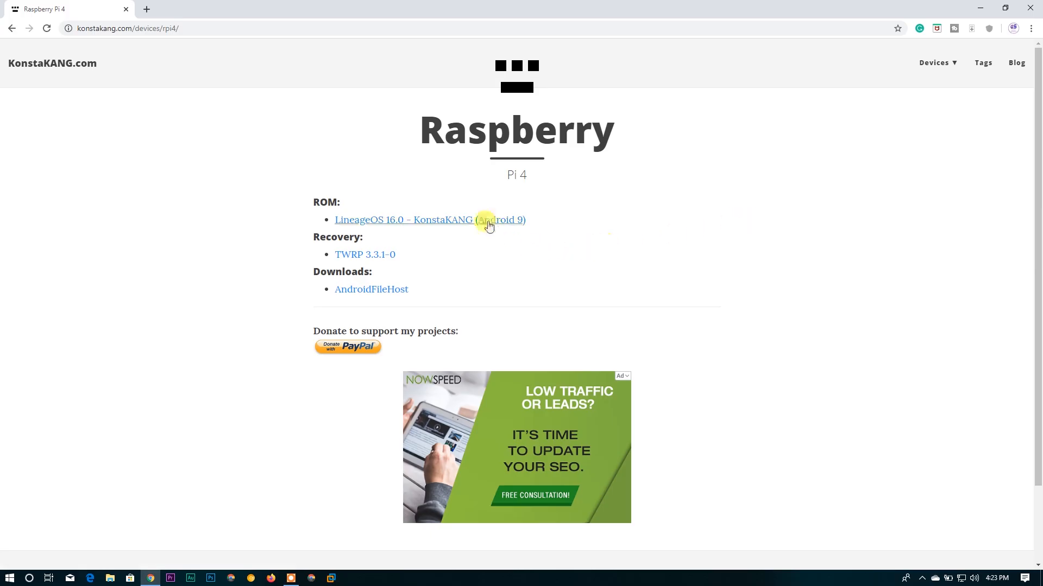
- Download the lineage-16.0 rpi4 build from the KonstaKANG LineageOS 16.0 ROM page
click(429, 219)
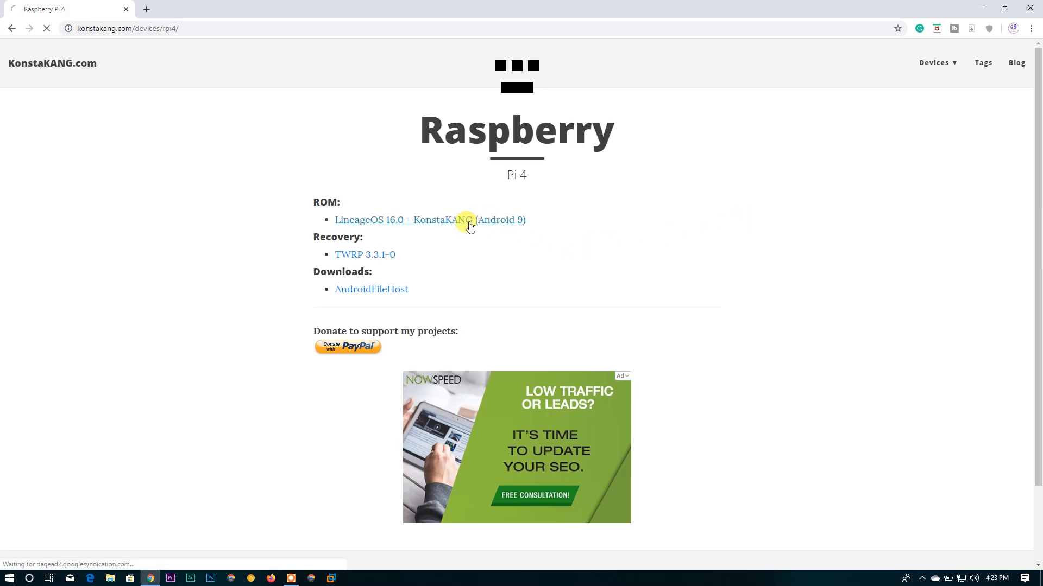
click(429, 219)
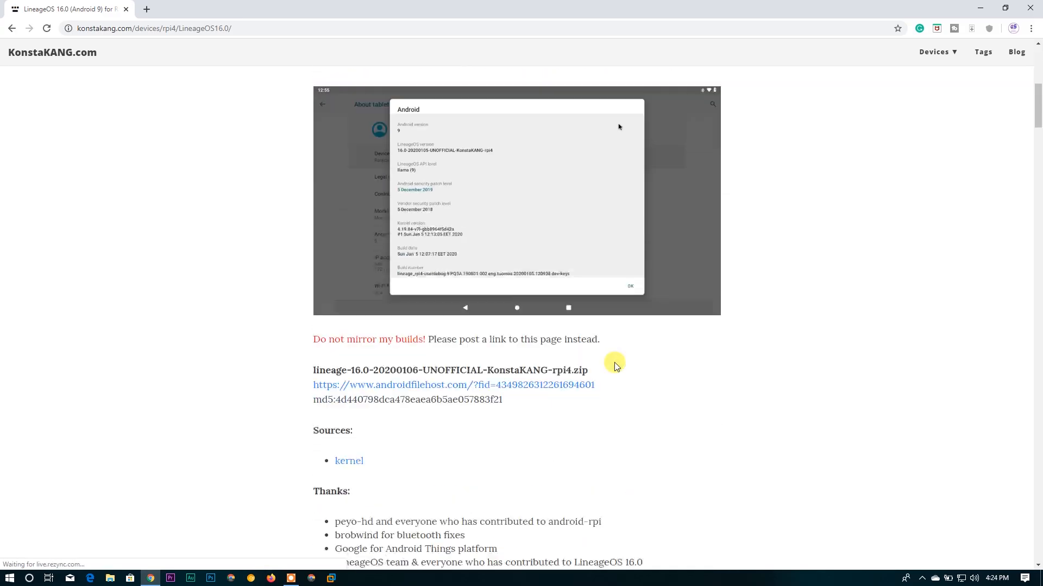
click(453, 384)
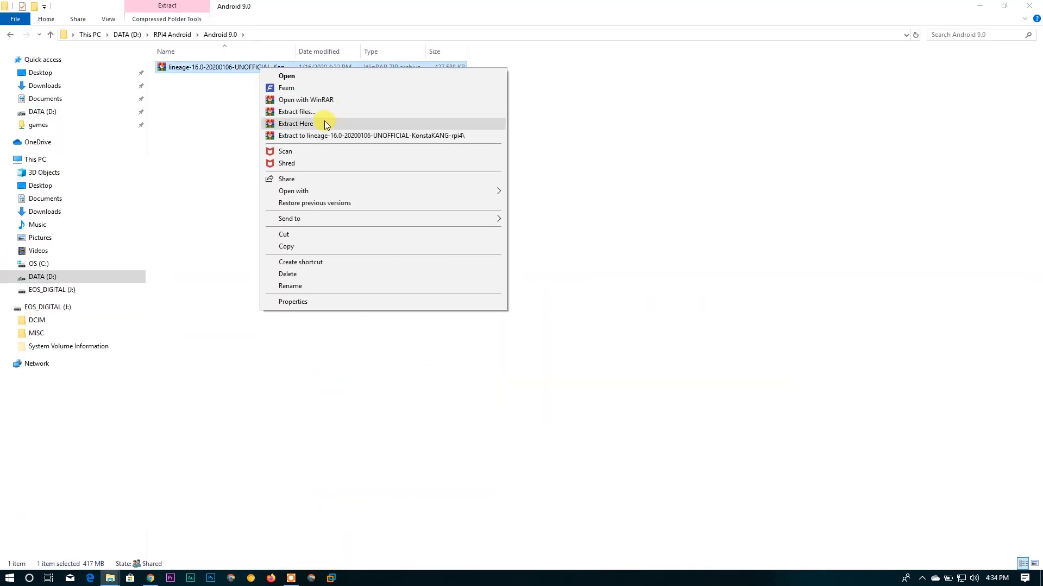
- Extract the downloaded zip and load the LineageOS 16.0 .img in balenaEtcher for flashing
click(295, 124)
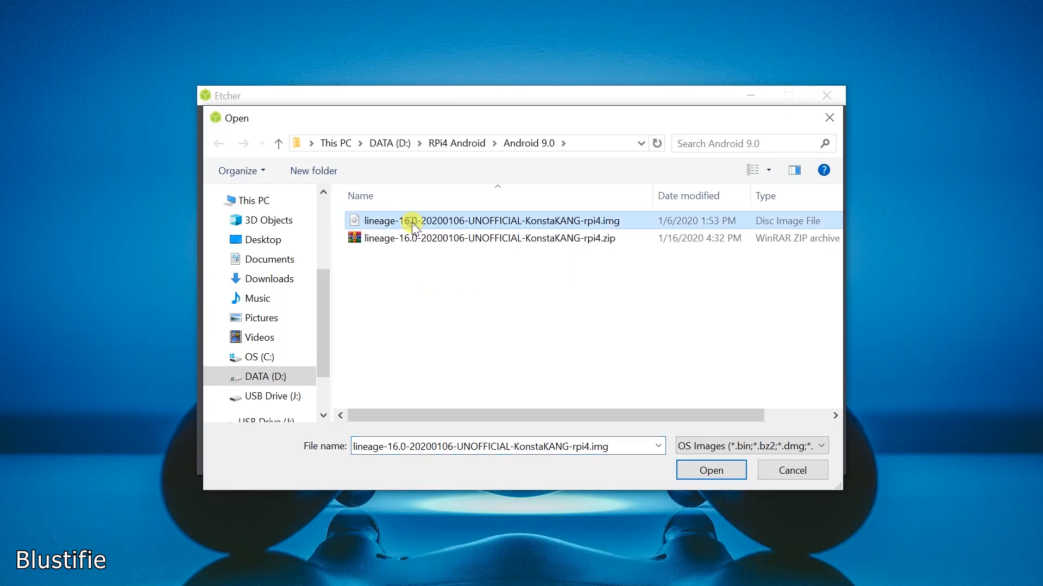
click(709, 470)
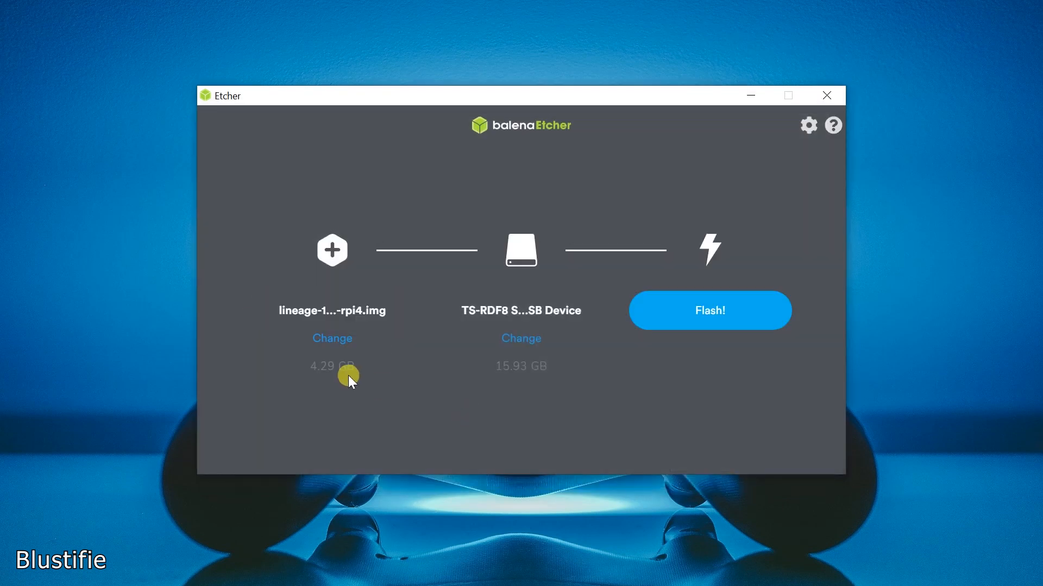
click(709, 310)
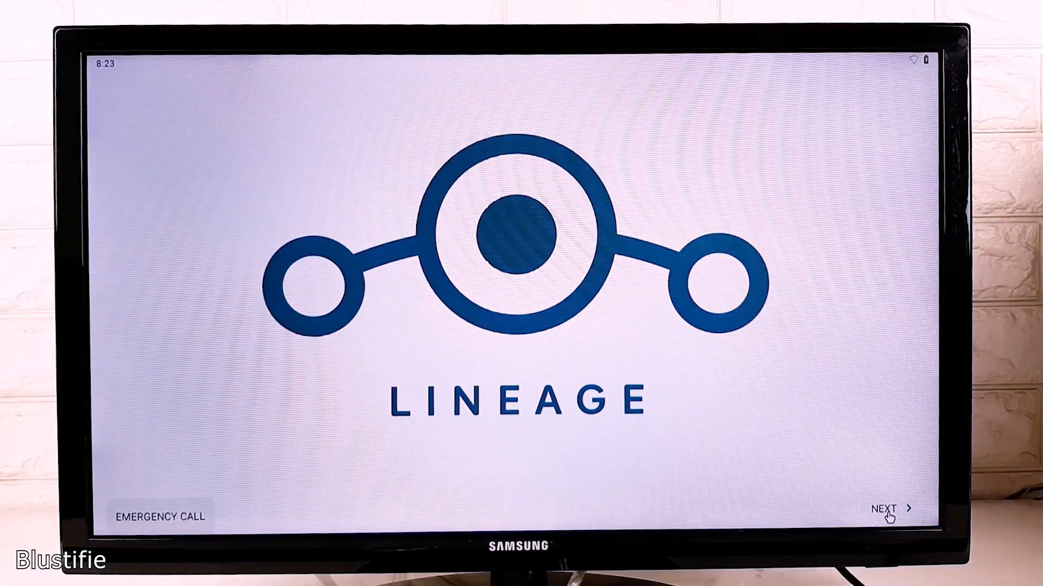
- Start setup, accept the Kolkata time zone, and connect to the Xiaomi_7C89 Wi-Fi
click(889, 508)
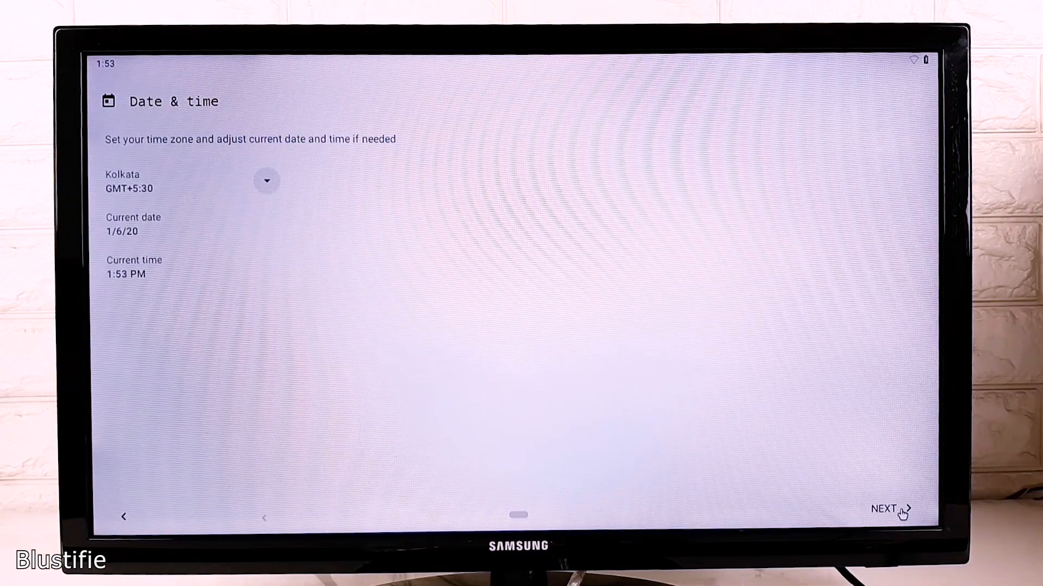
click(887, 509)
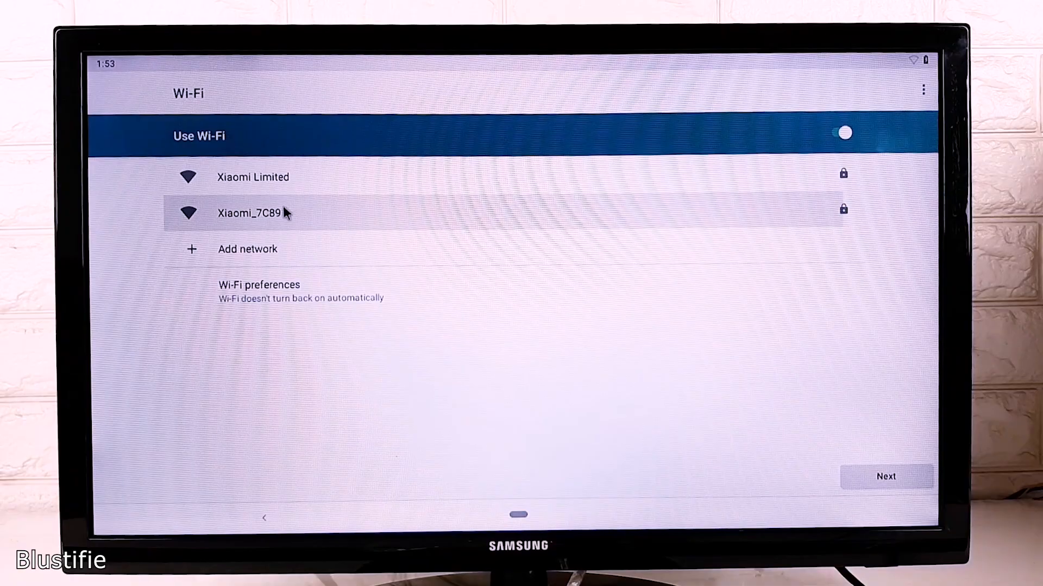
click(249, 213)
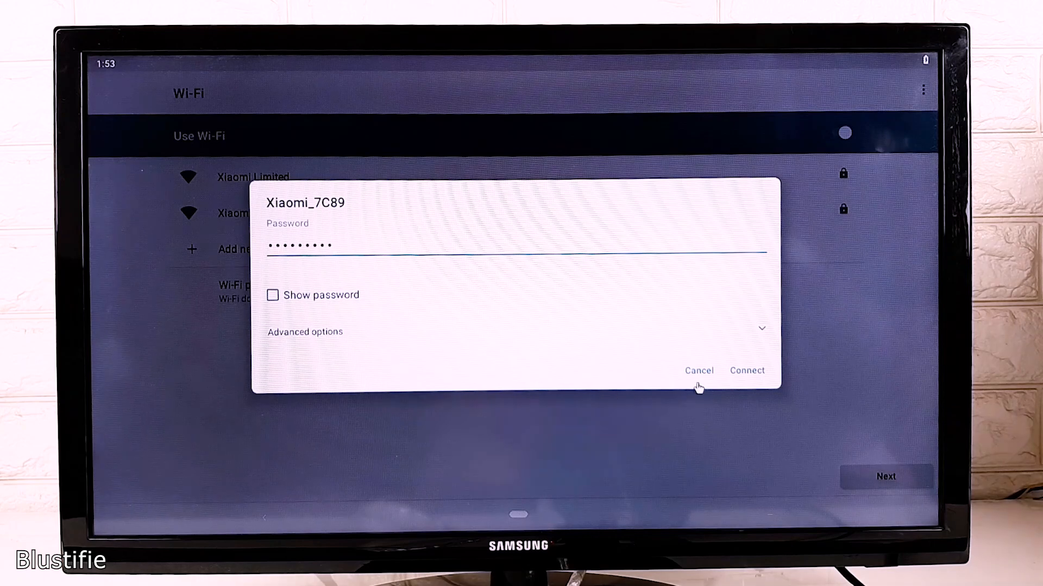
click(746, 371)
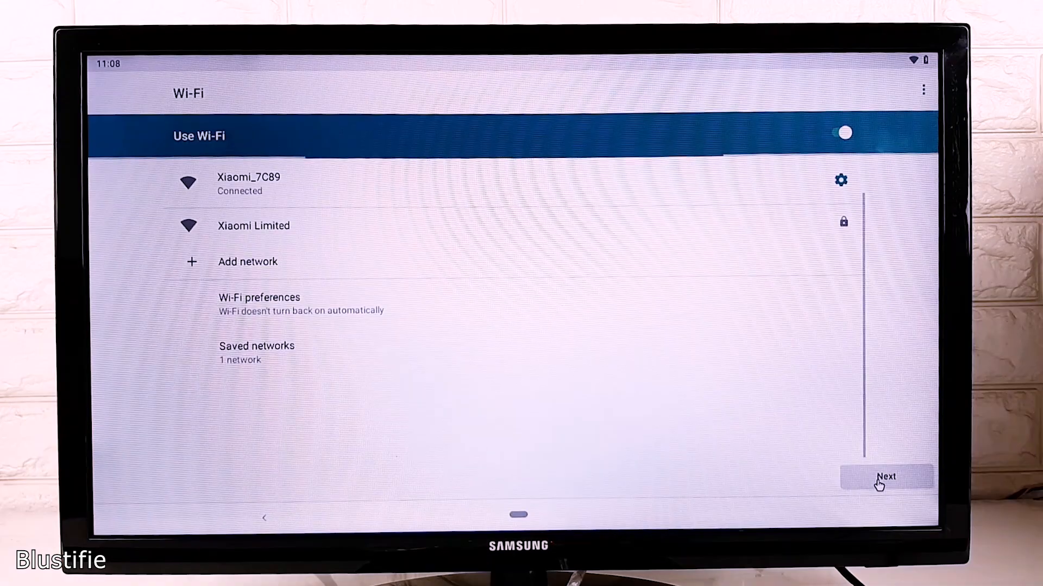
click(885, 477)
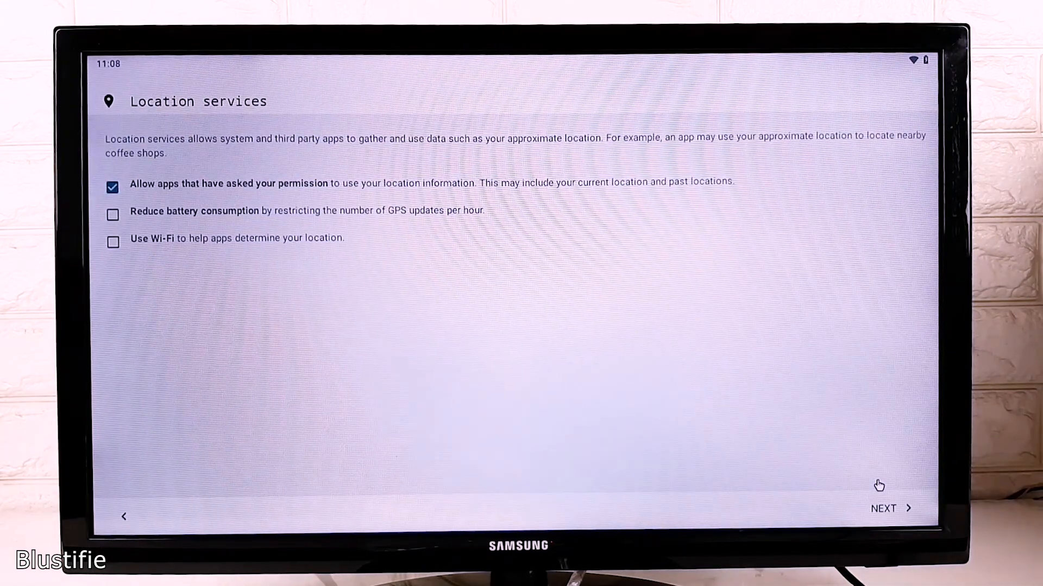
- Accept location and LineageOS feature settings, skip the screen lock, and start the device
click(883, 508)
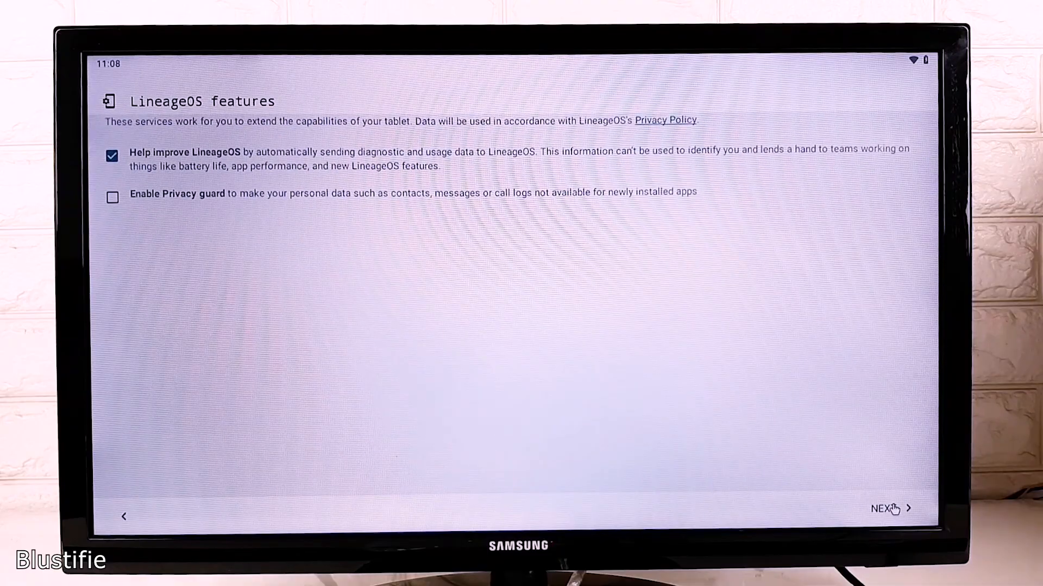
click(883, 508)
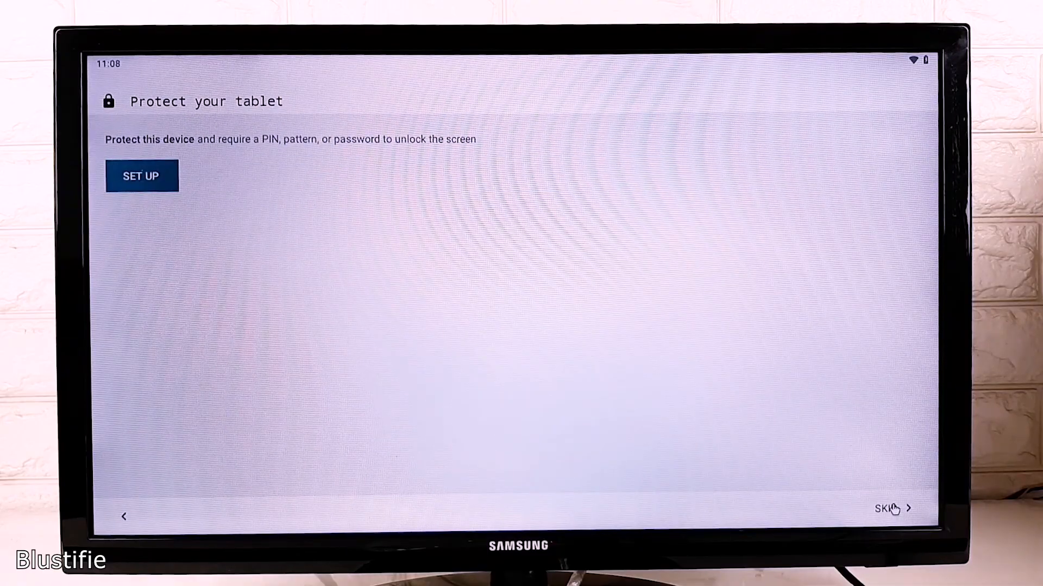
click(883, 508)
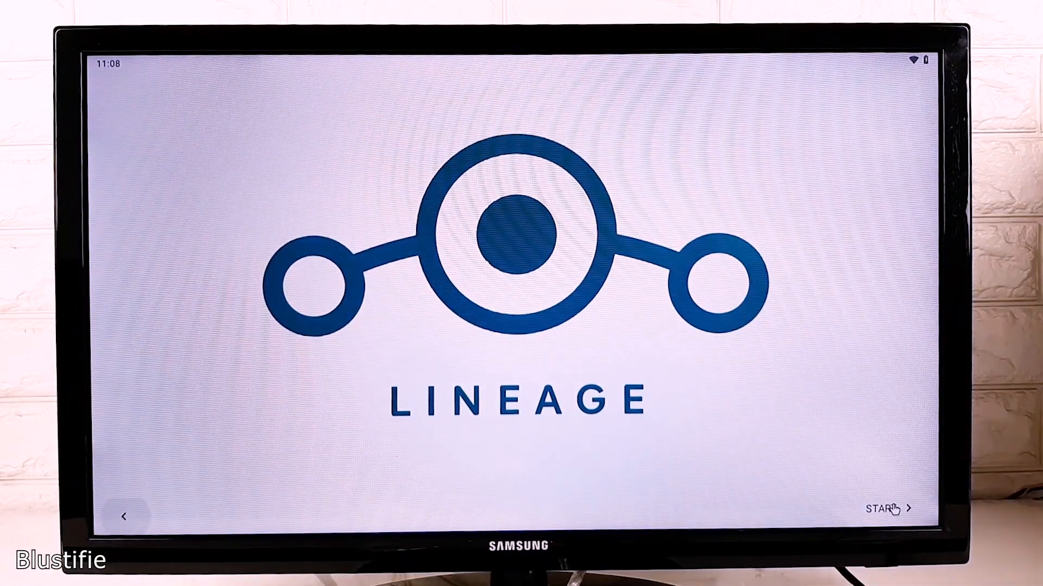
click(883, 508)
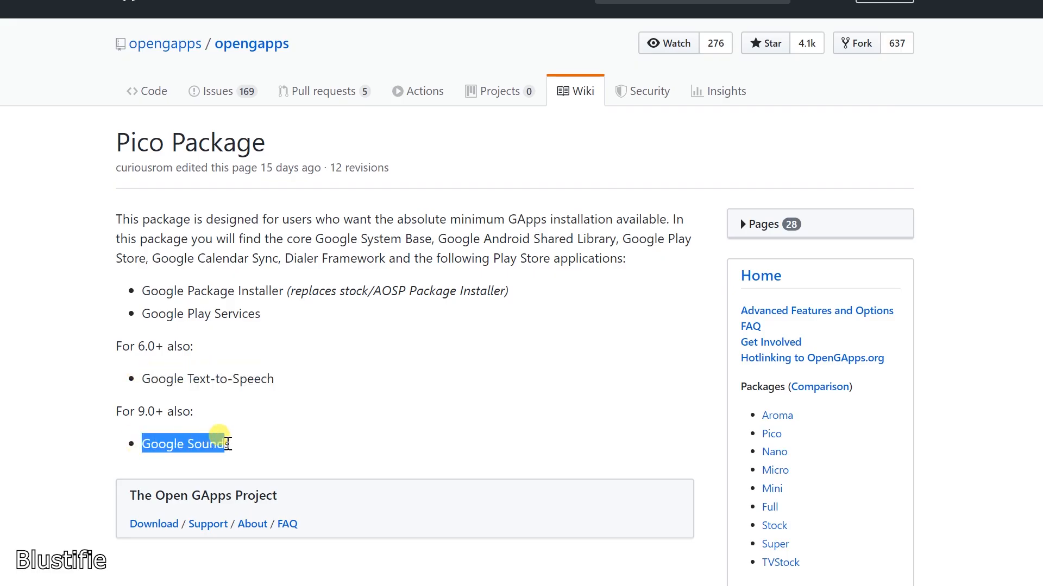
- Scroll the GitHub Pico Package wiki, then move to KonstaKANG's GApps installation steps
scroll(down, 3)
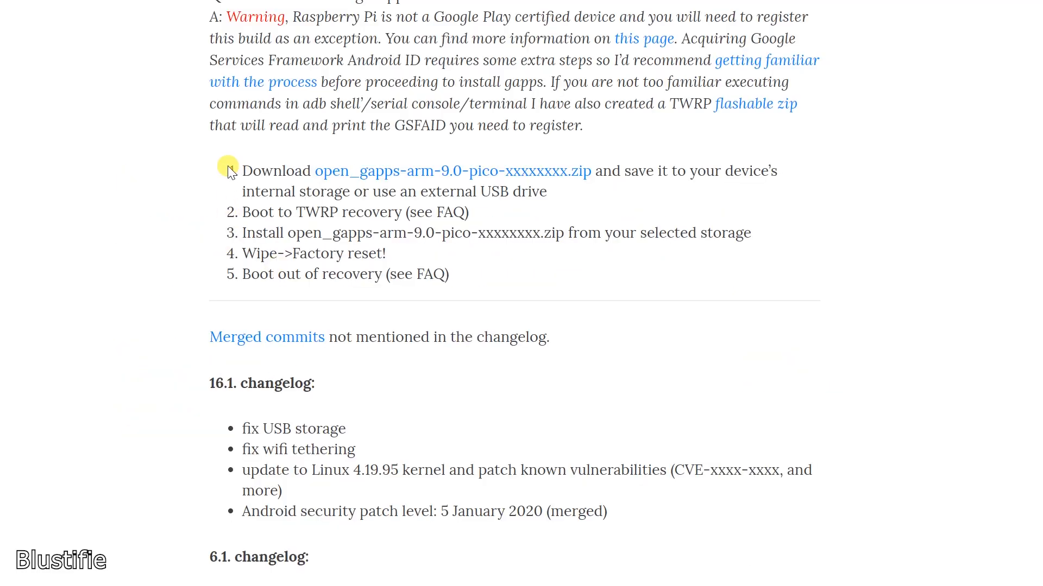
drag(241, 171, 578, 171)
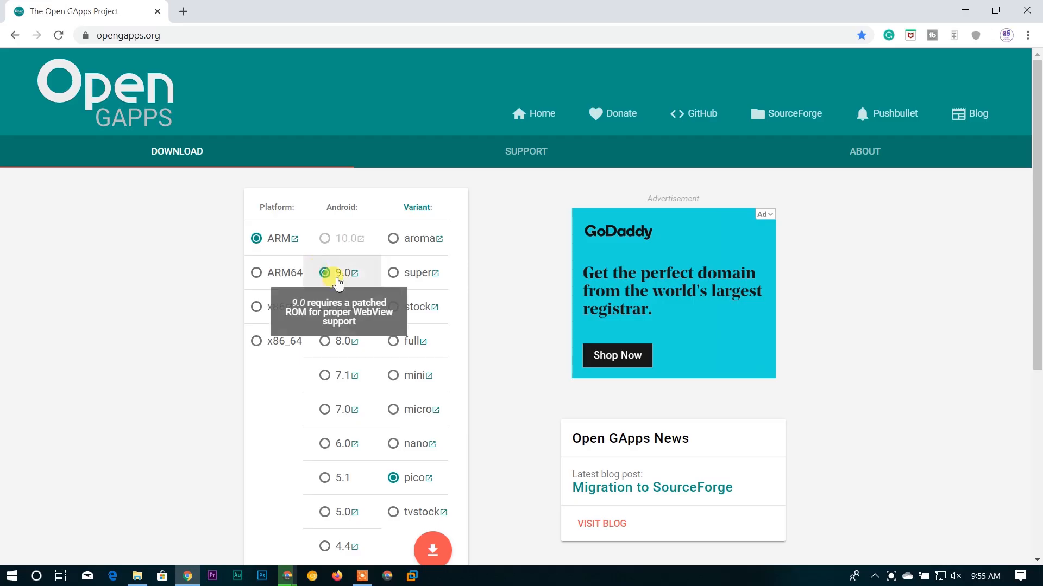
- Choose the pico variant on Open GApps and download the package
scroll(down, 3)
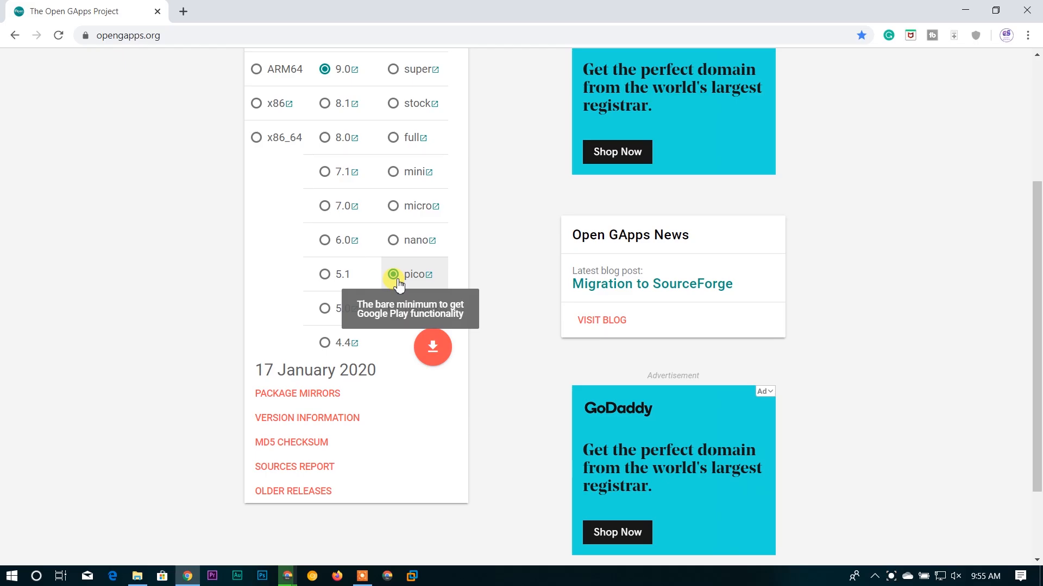
click(393, 274)
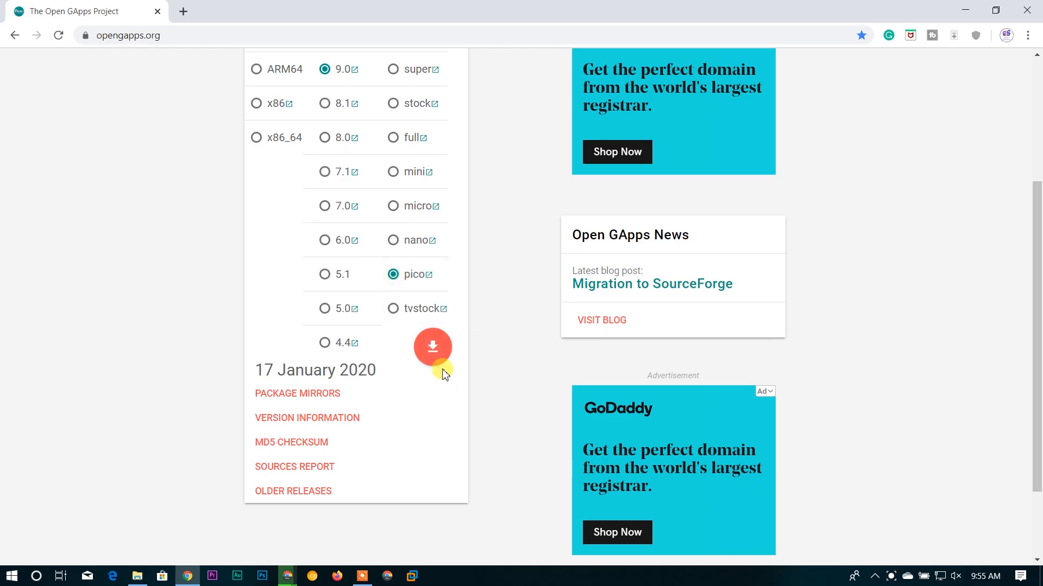
click(432, 345)
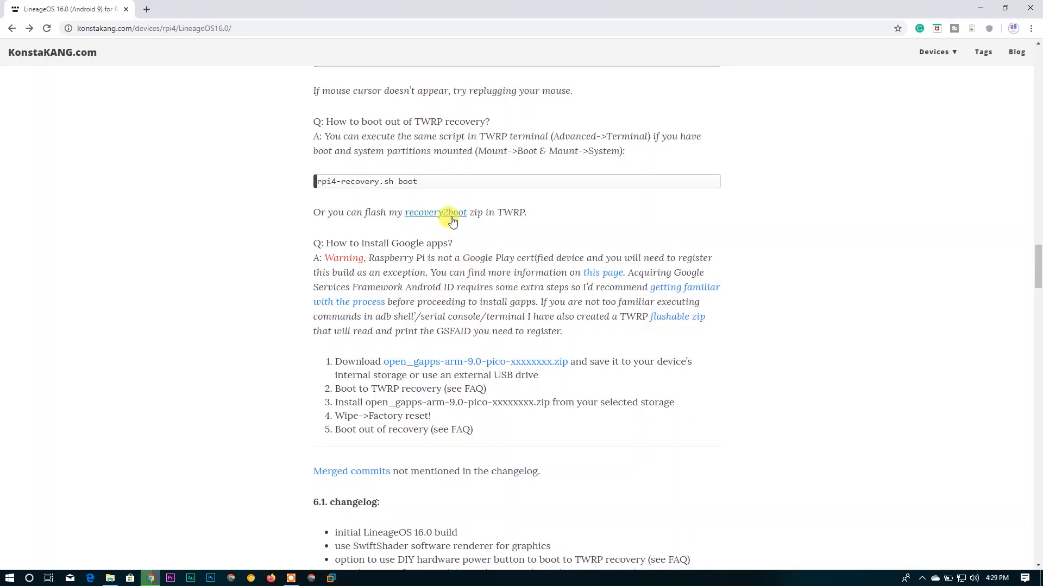
- Download the recovery2boot zip and send both zips to the USB drive
click(435, 212)
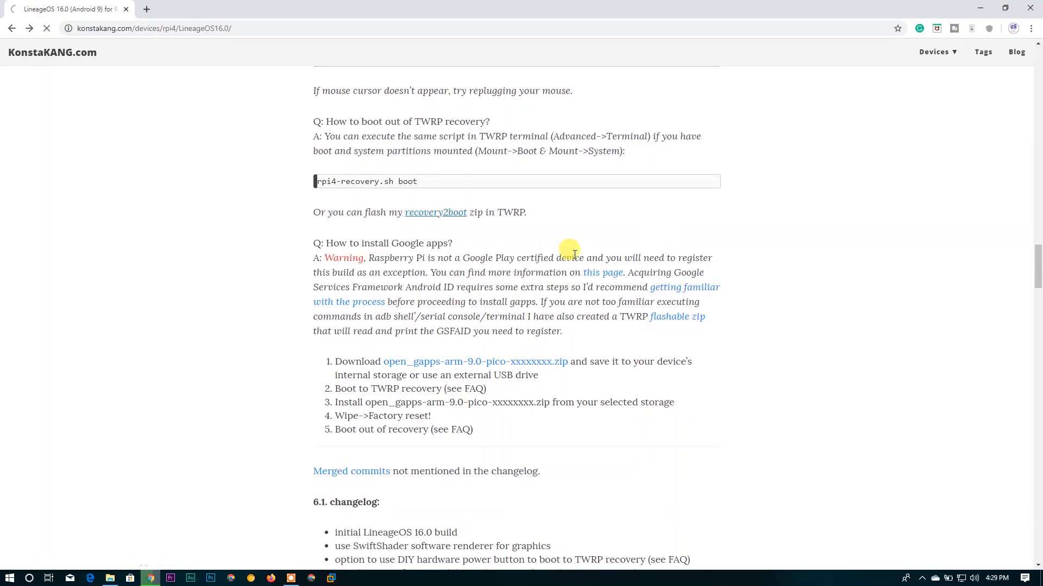
click(435, 212)
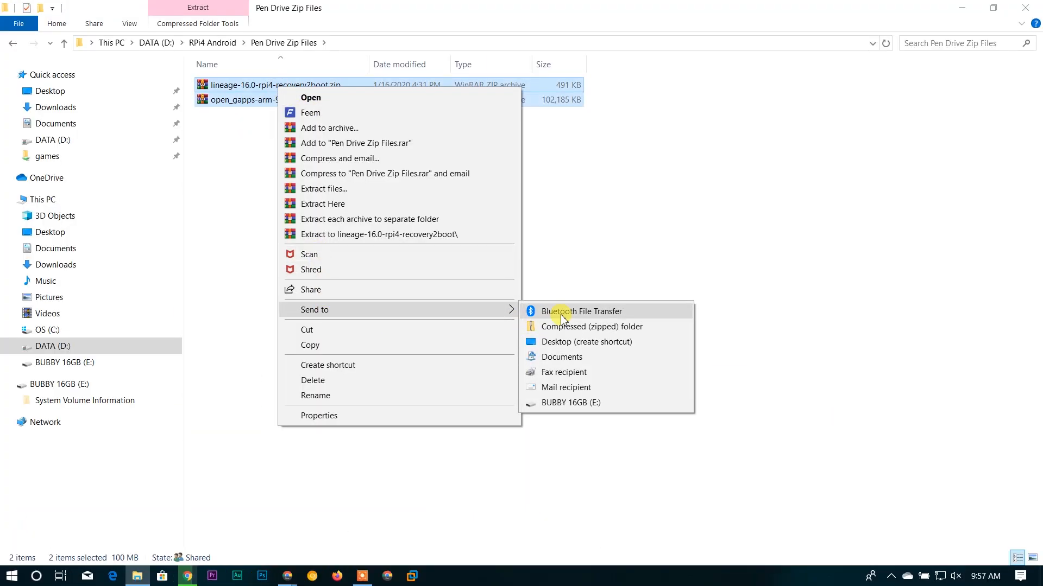
click(569, 402)
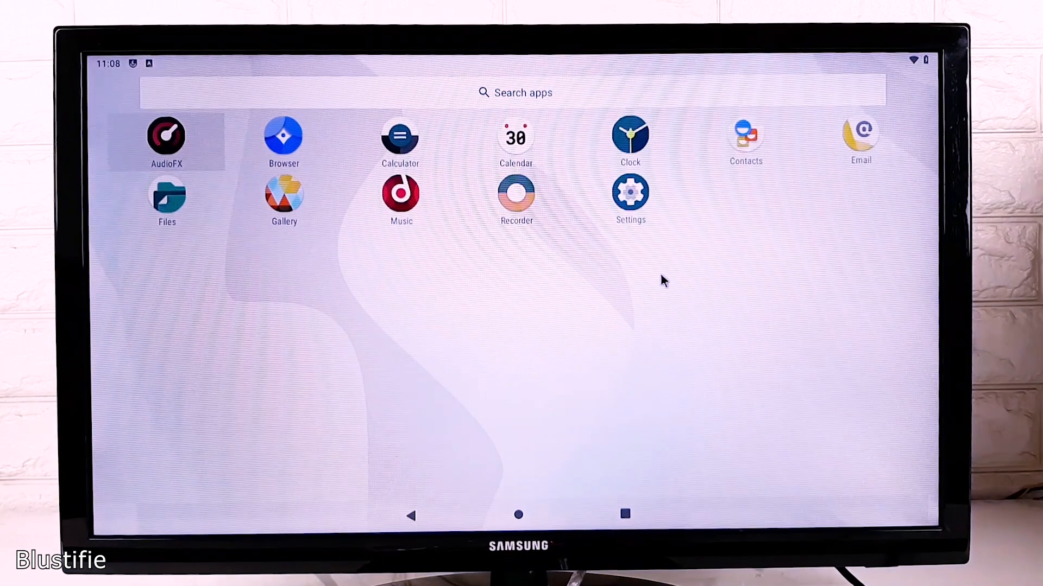
- Open Settings and tap Build number in About tablet to unlock developer options
click(628, 192)
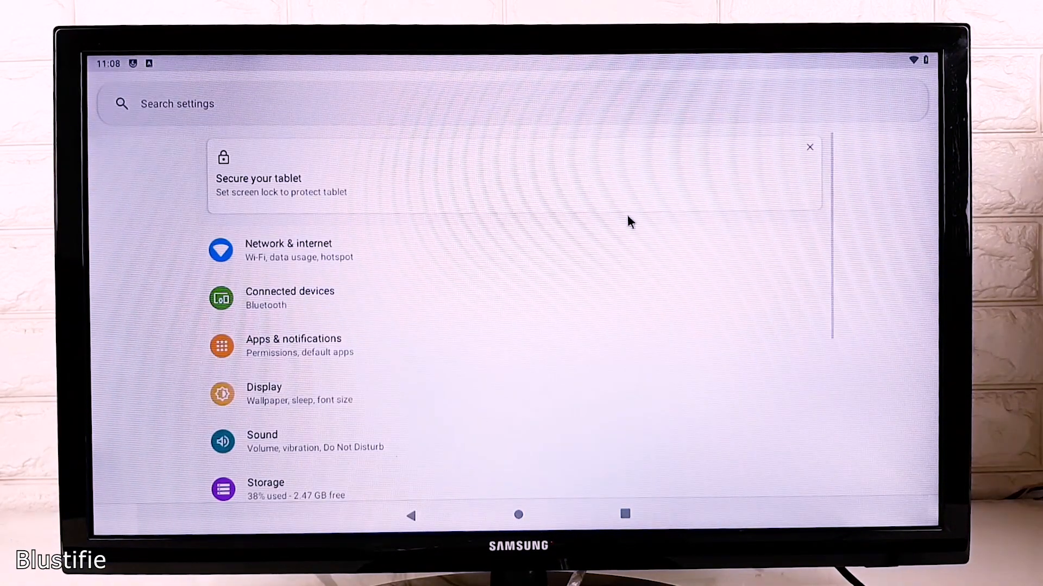
scroll(down, 3)
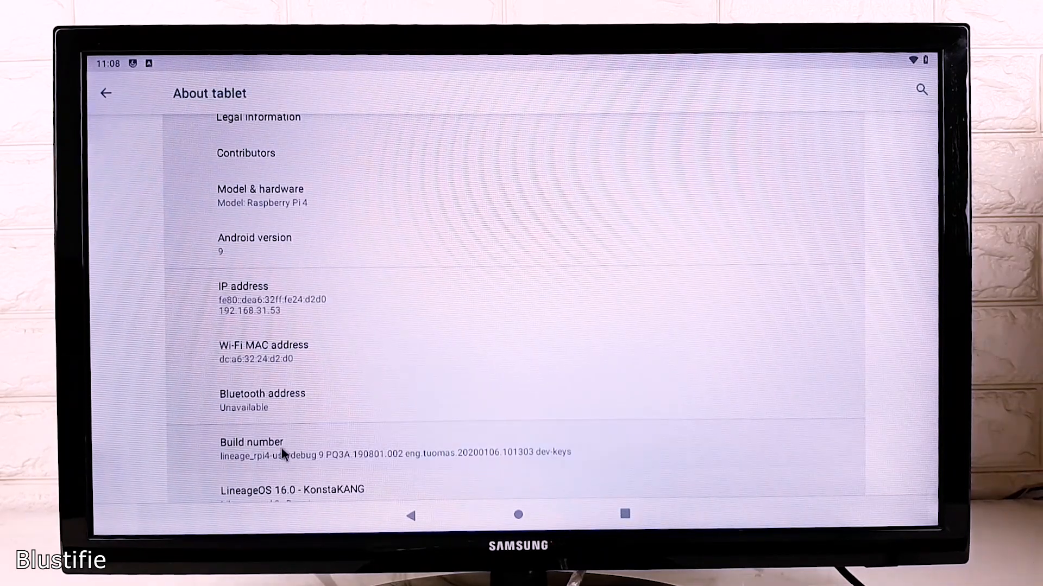
click(251, 442)
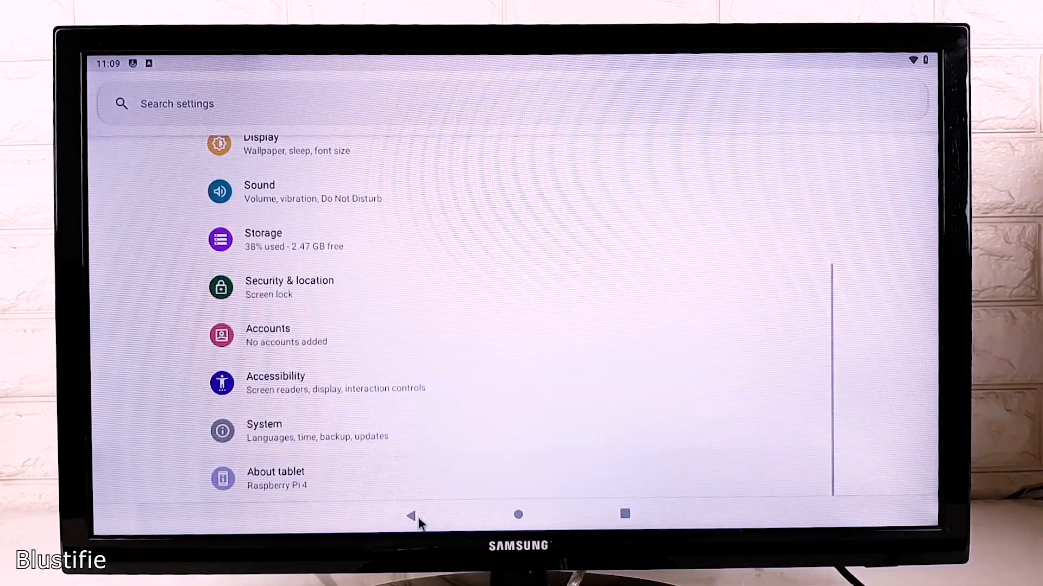
- Set root access to Apps and ADB under System > Developer options and confirm
click(264, 430)
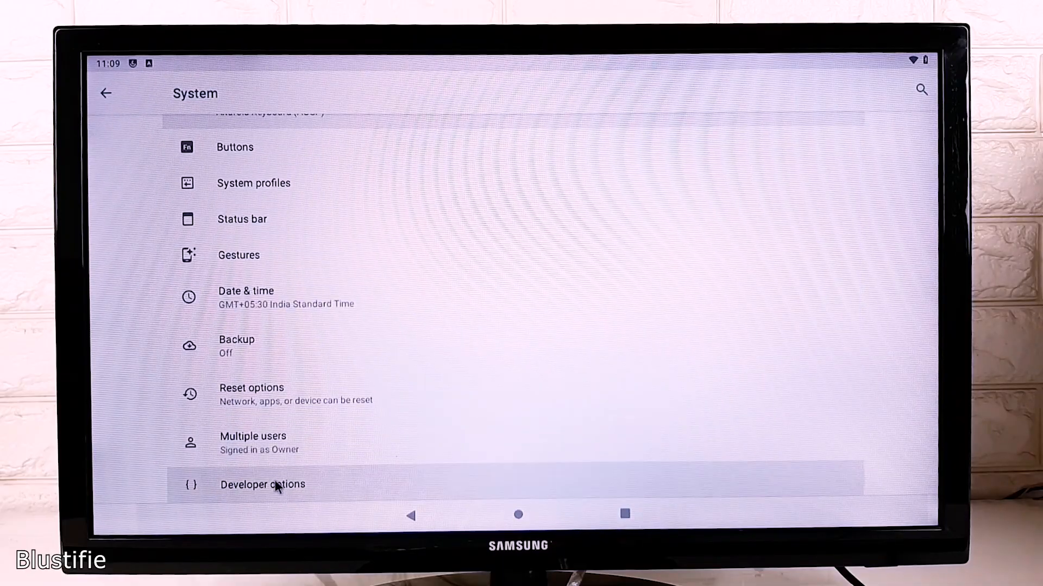
click(262, 483)
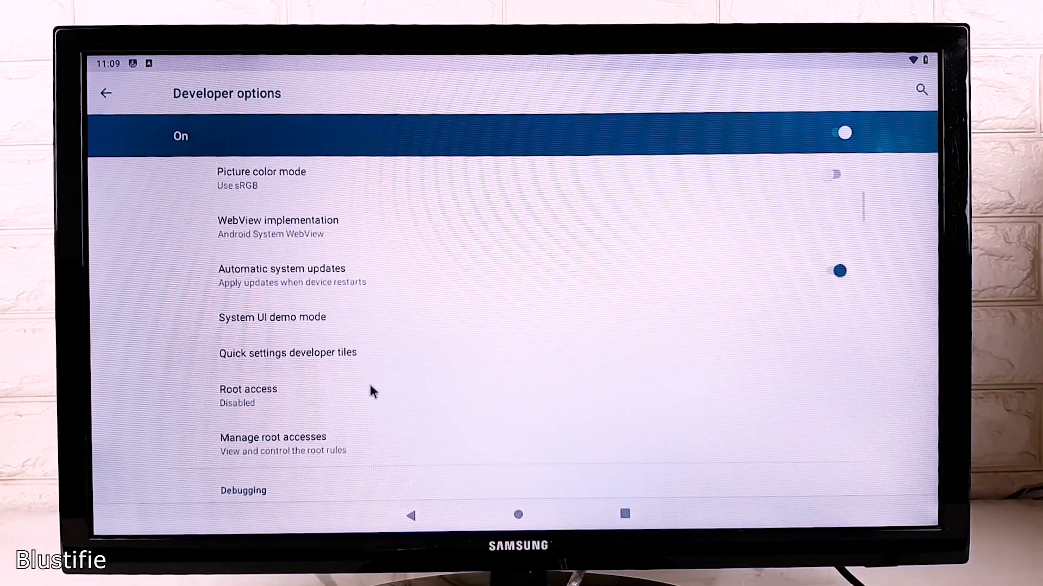
click(247, 389)
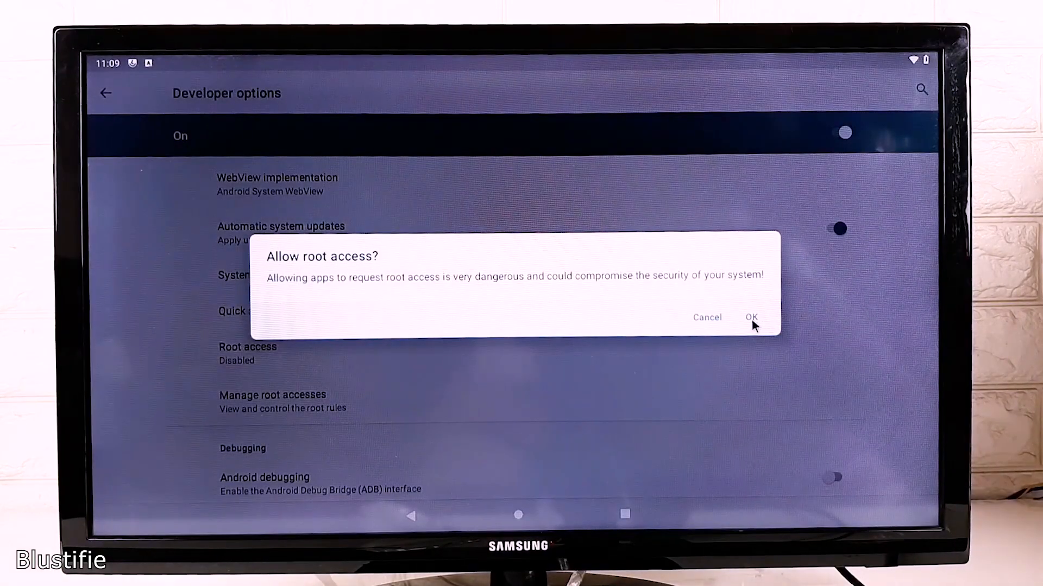
click(752, 318)
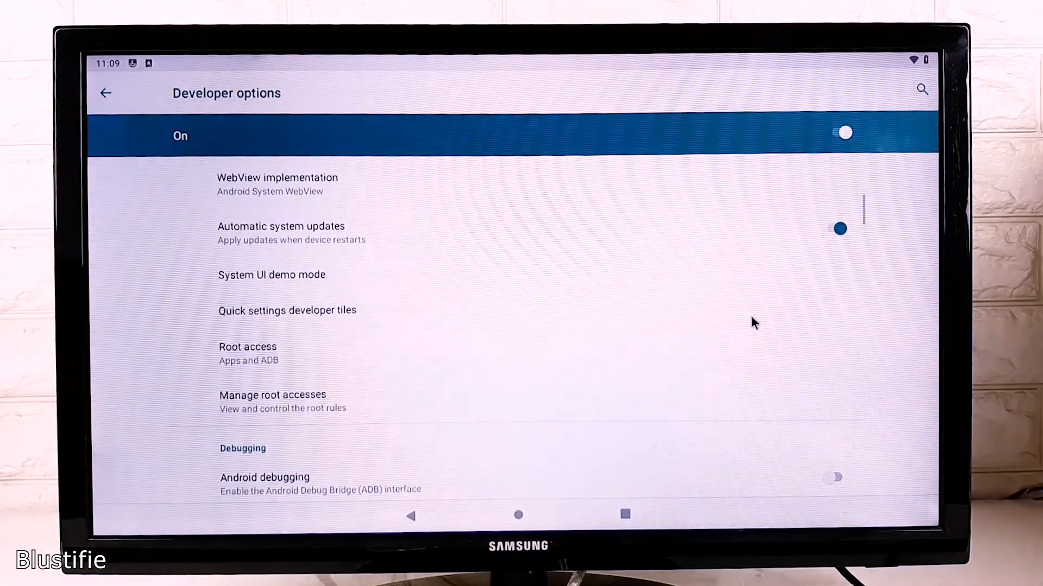
scroll(down, 3)
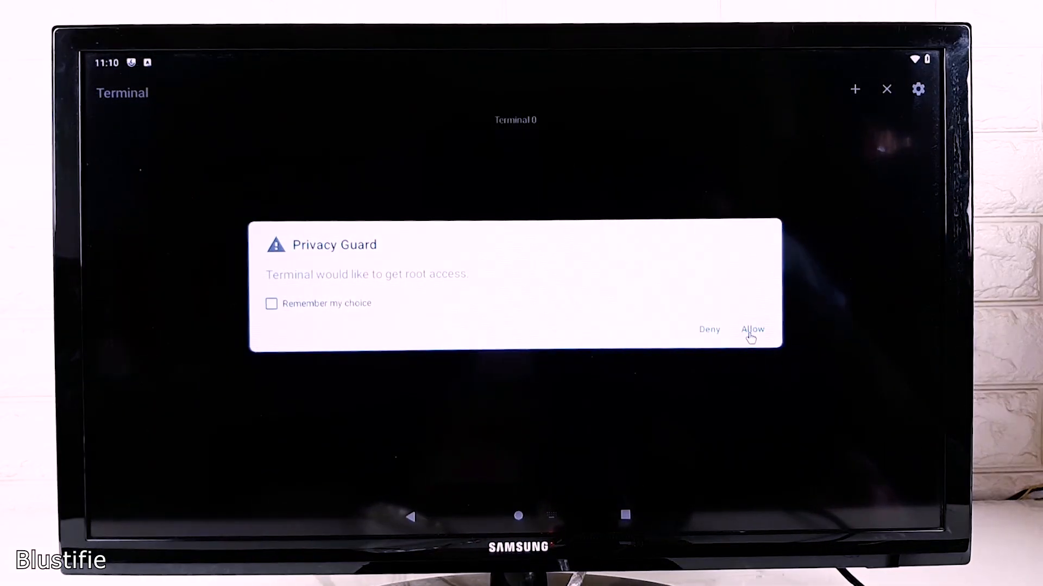
- Allow Terminal root access, run su and rpi4-recovery.sh, then reboot
click(752, 329)
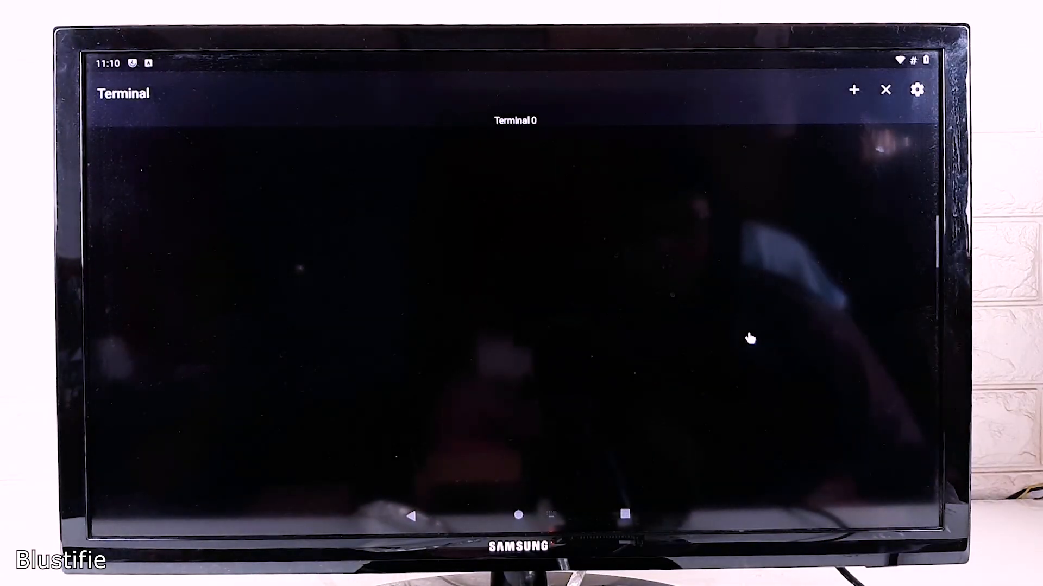
text(rpi4-recovery.sh)
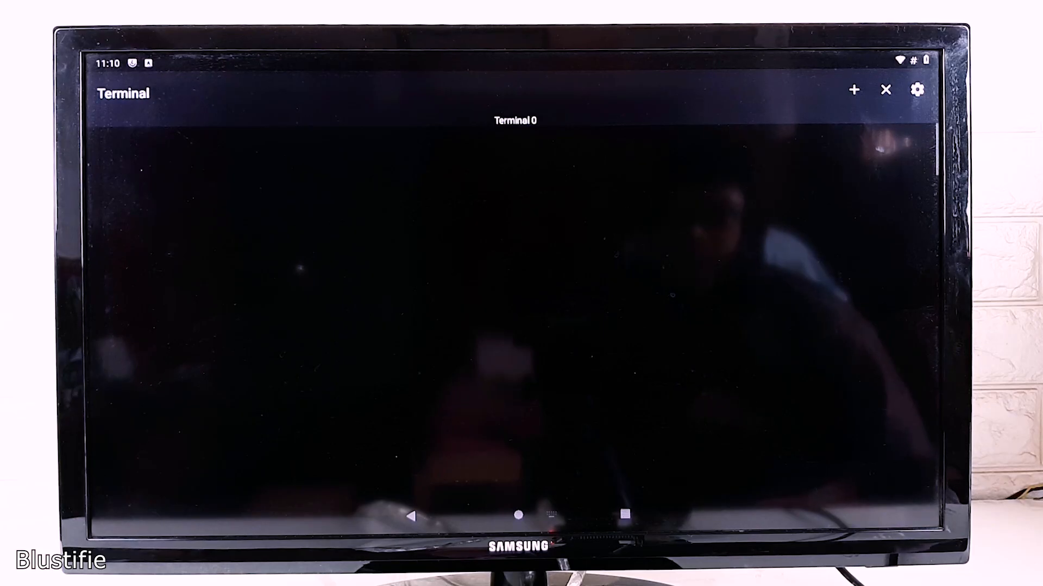
text(rpi4-recovery.sh)
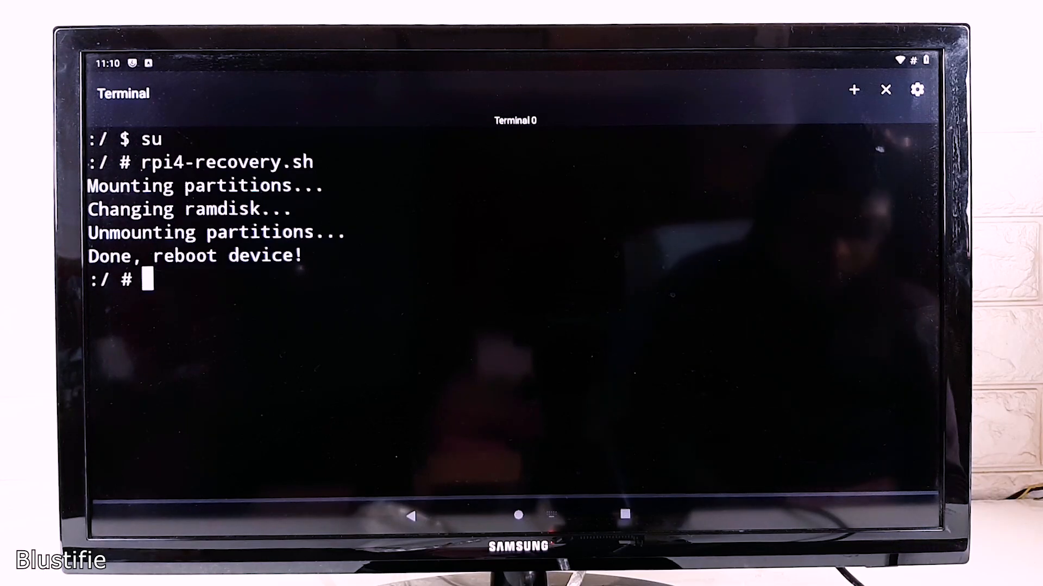
text(reboot)
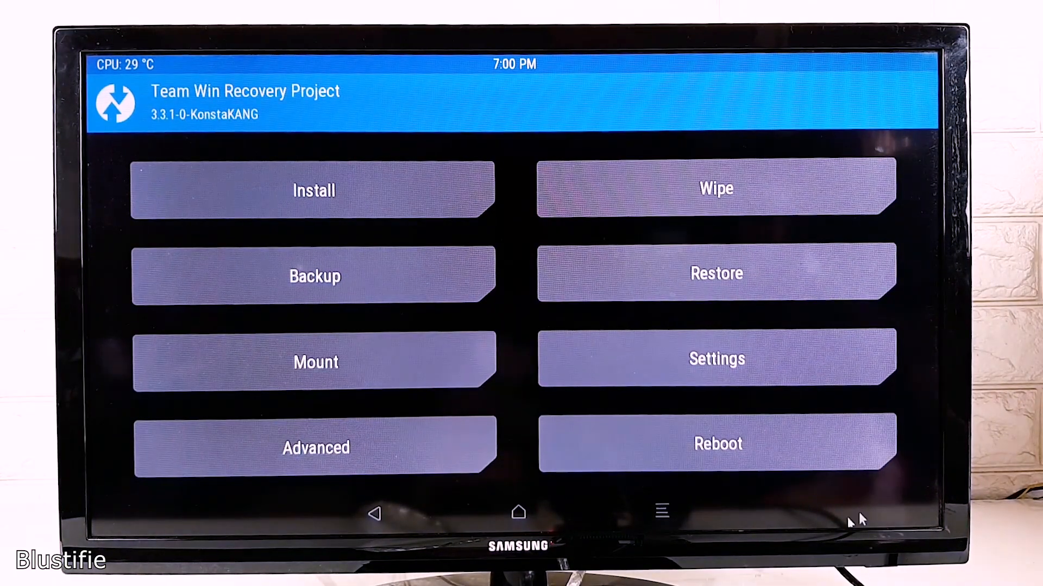
- Switch TWRP Install storage to USB-OTG and select open_gapps-arm-9.0-pico-20200117.zip
click(314, 190)
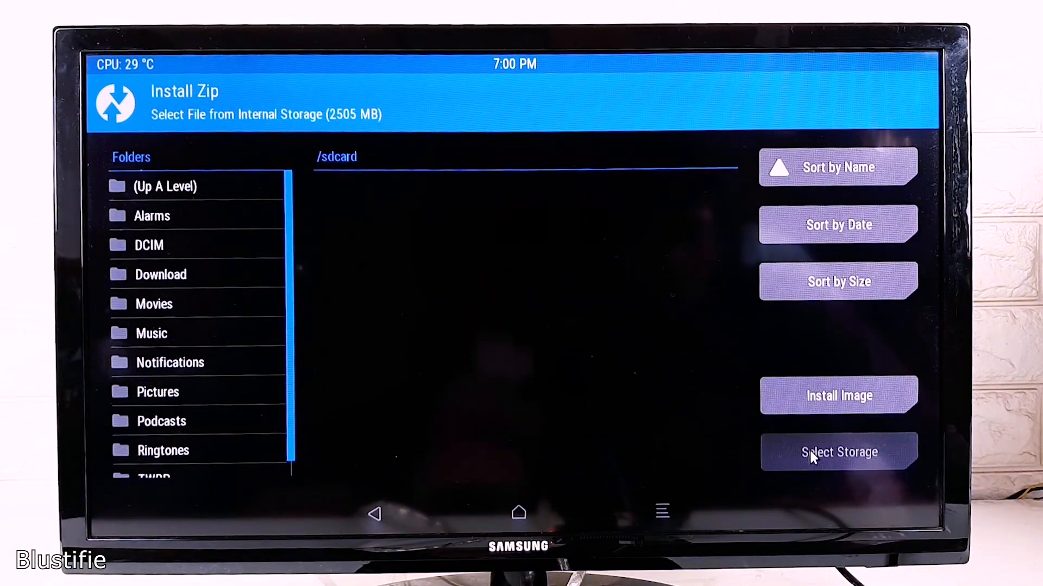
click(839, 452)
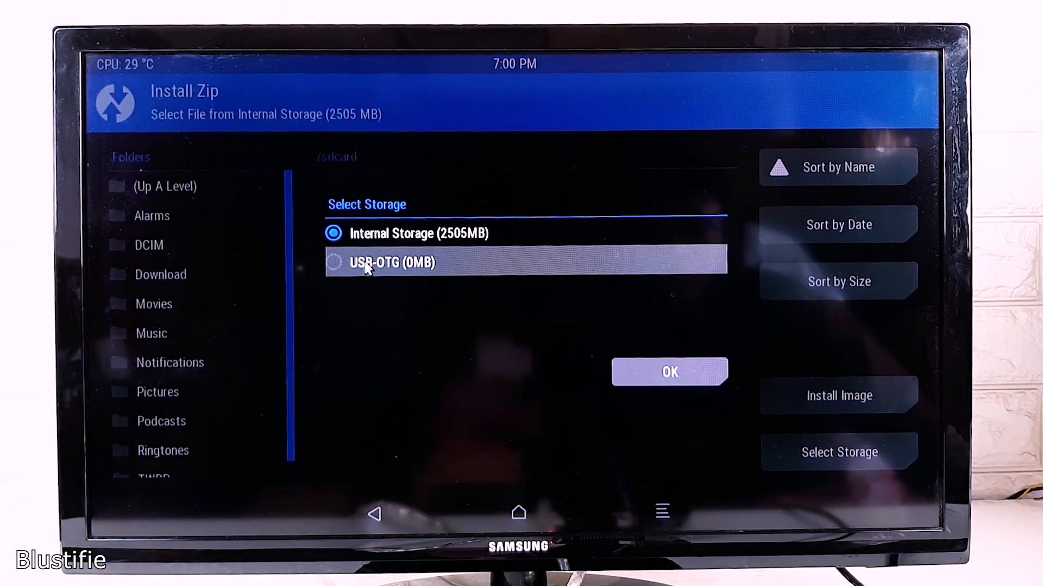
click(669, 371)
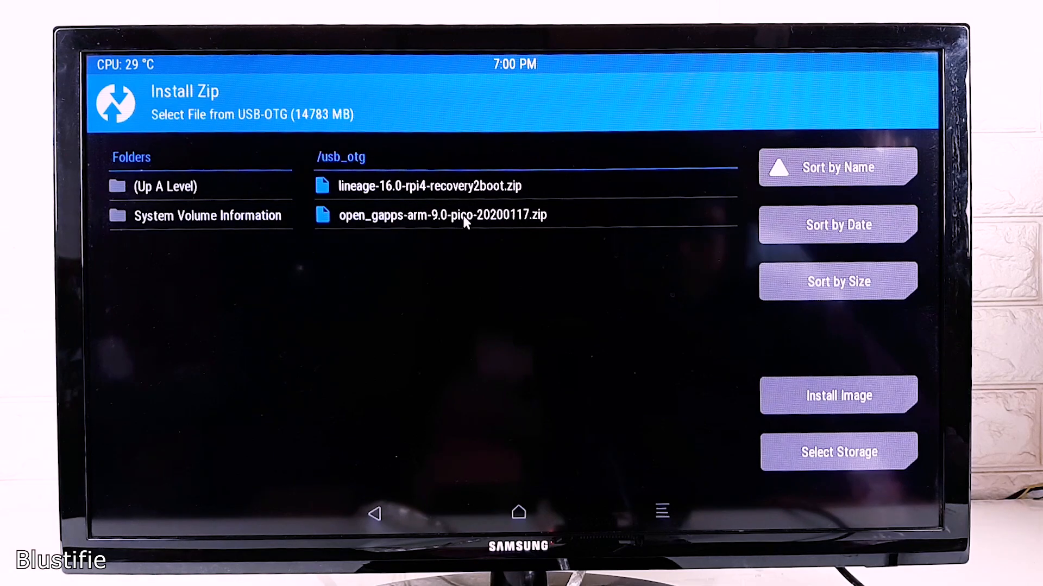
click(442, 215)
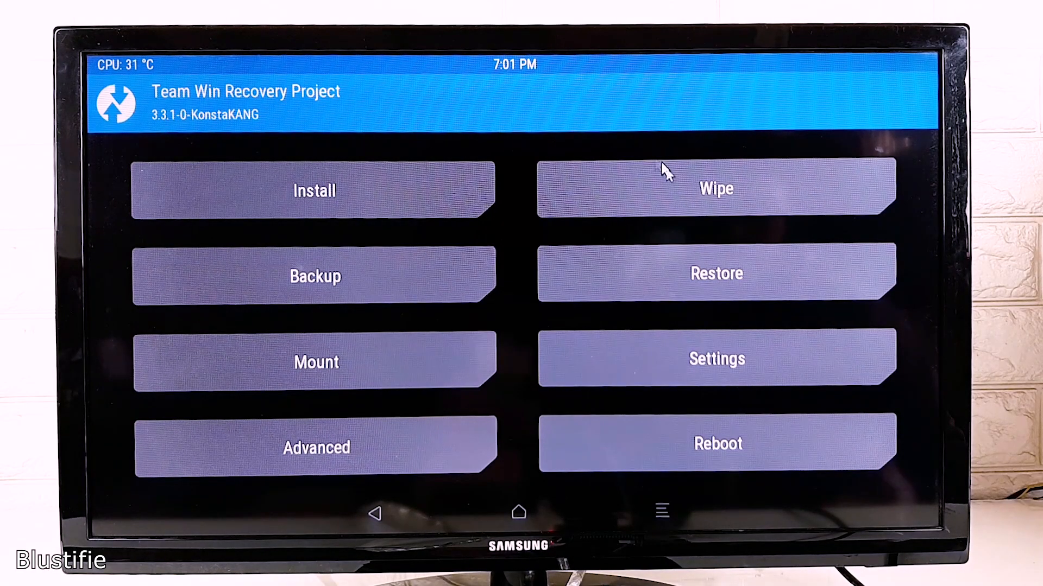
- Factory reset in TWRP, wiping data, cache and Dalvik
click(715, 189)
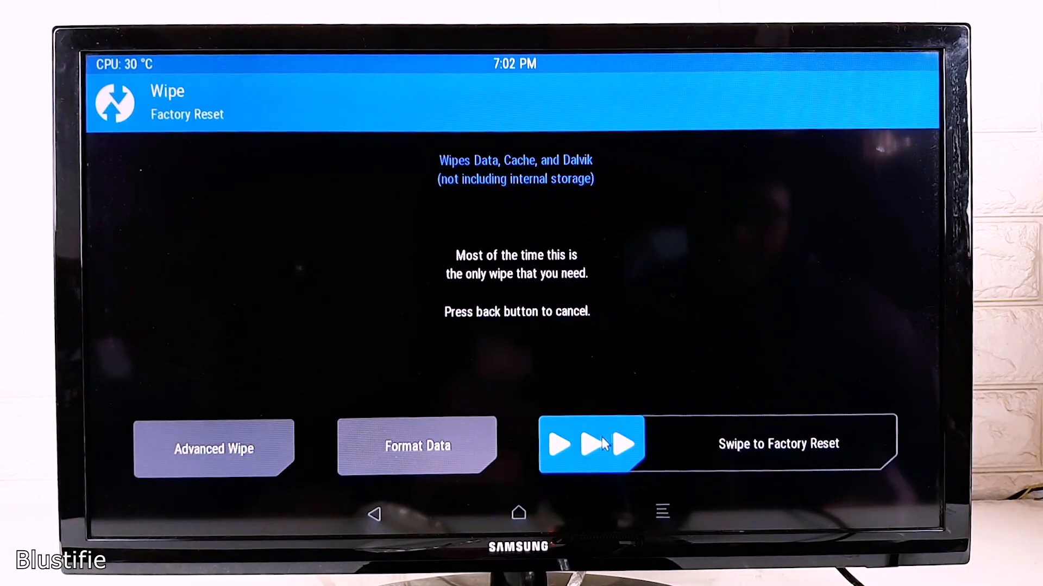
drag(592, 444, 798, 444)
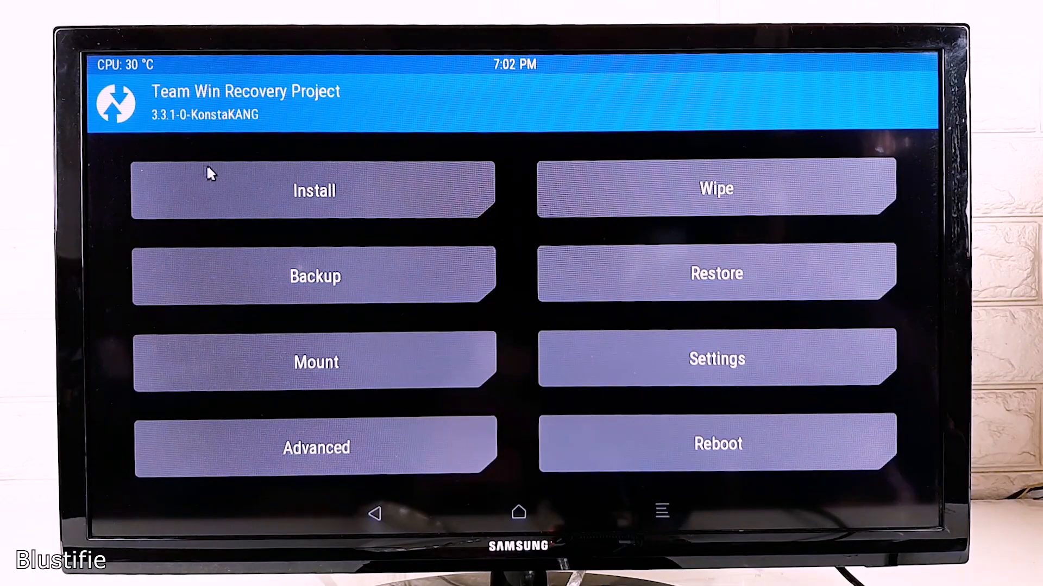
- Select lineage-16.0-rpi4-recovery2boot.zip from the usb_otg drive for installation
click(313, 190)
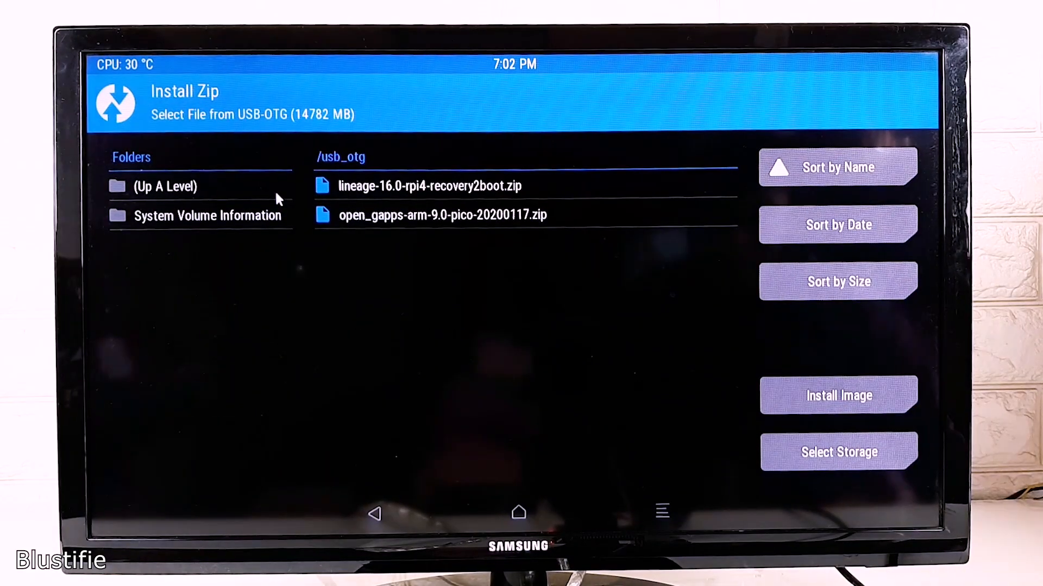
mouse_move(402, 190)
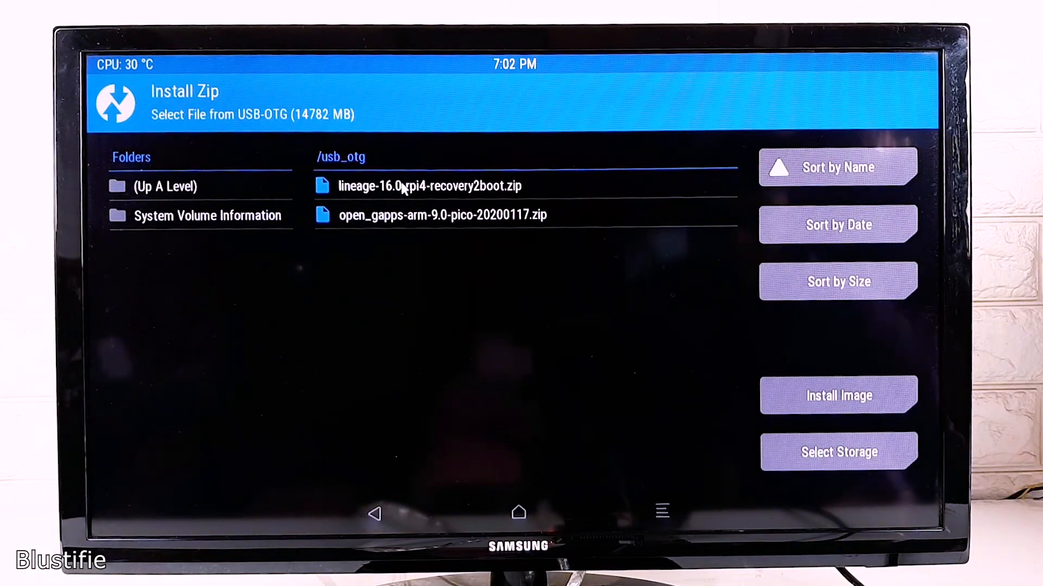
click(426, 185)
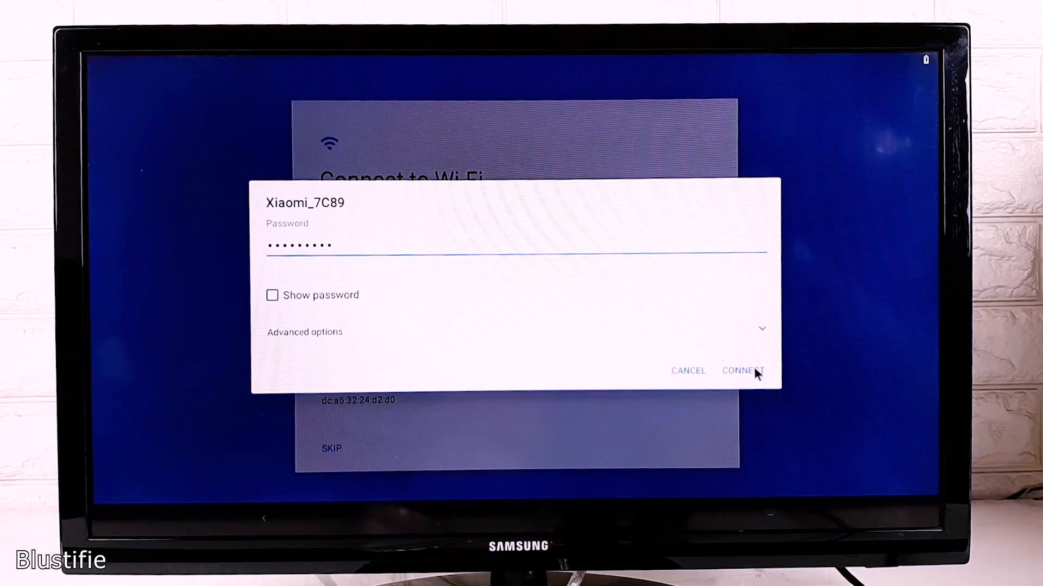
- Connect to Xiaomi_7C89 Wi-Fi, dismiss the Play Protect warning, and skip screen lock
click(742, 370)
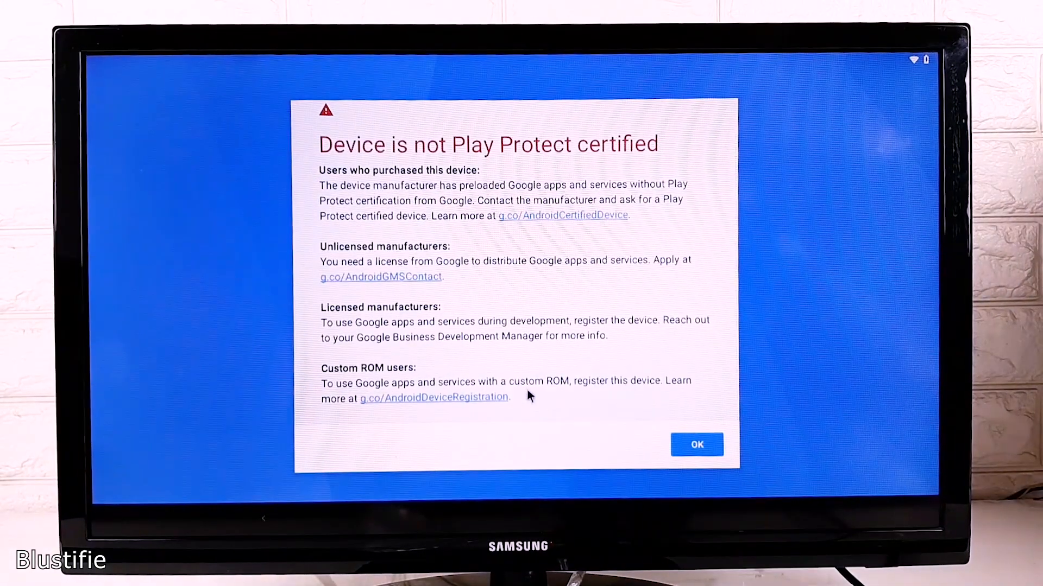
click(697, 444)
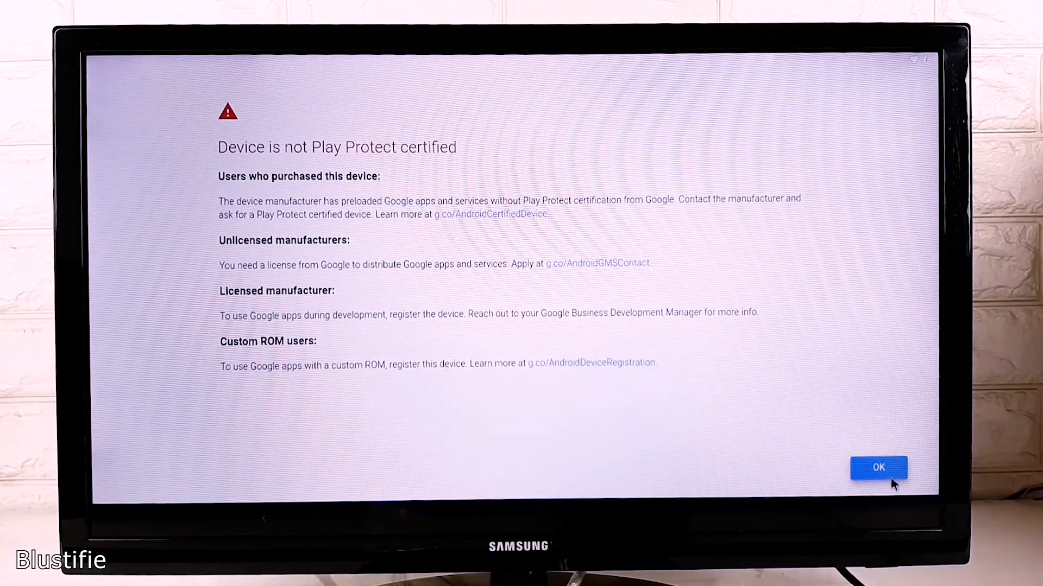
click(879, 467)
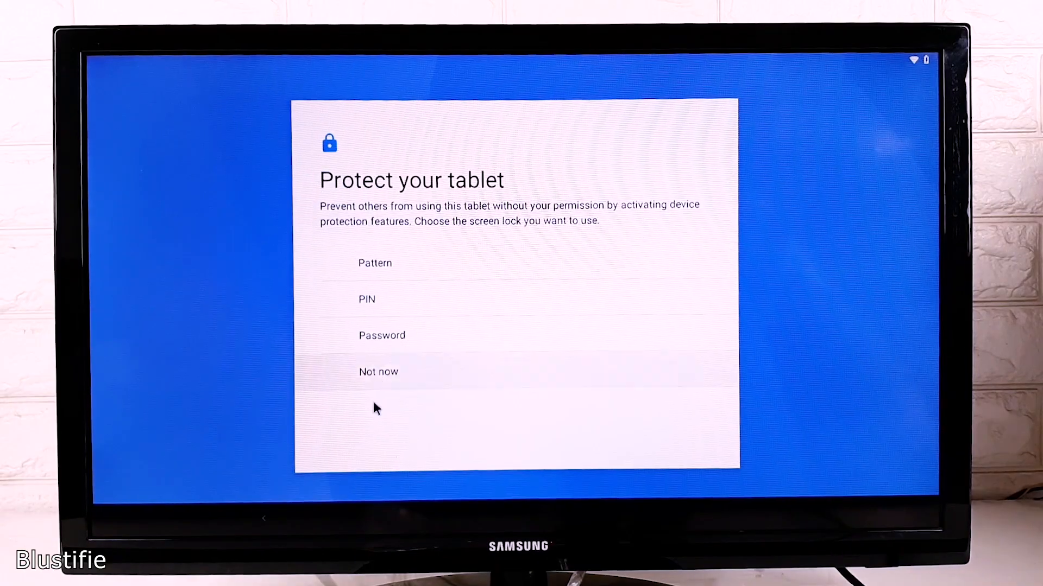
click(378, 371)
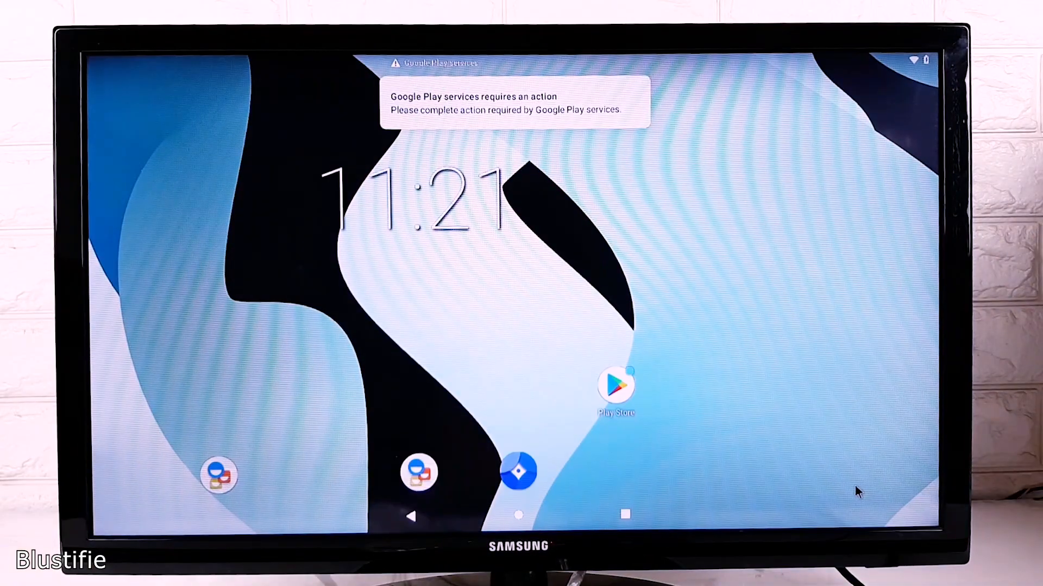
mouse_move(819, 475)
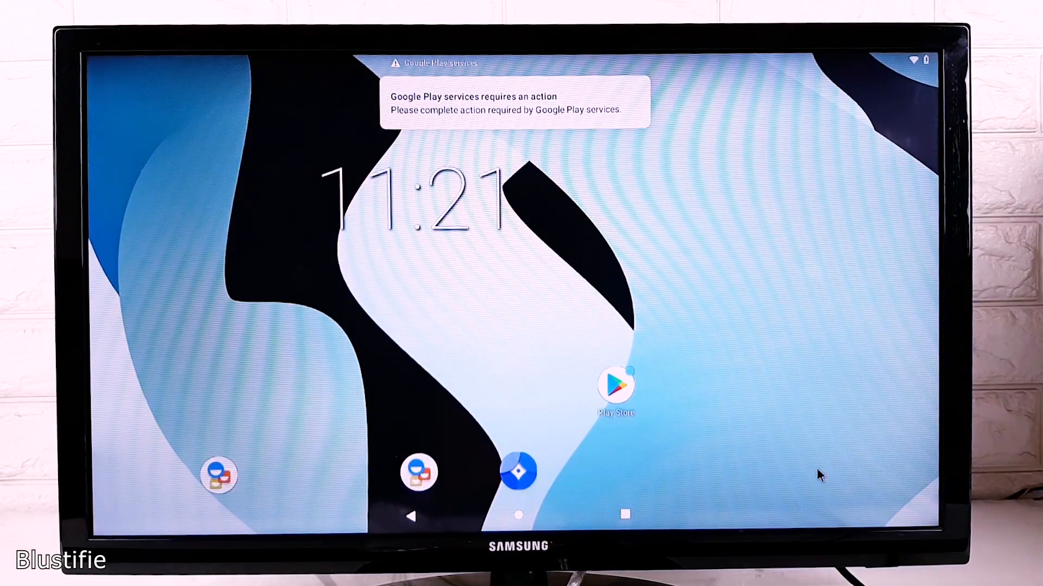
mouse_move(760, 443)
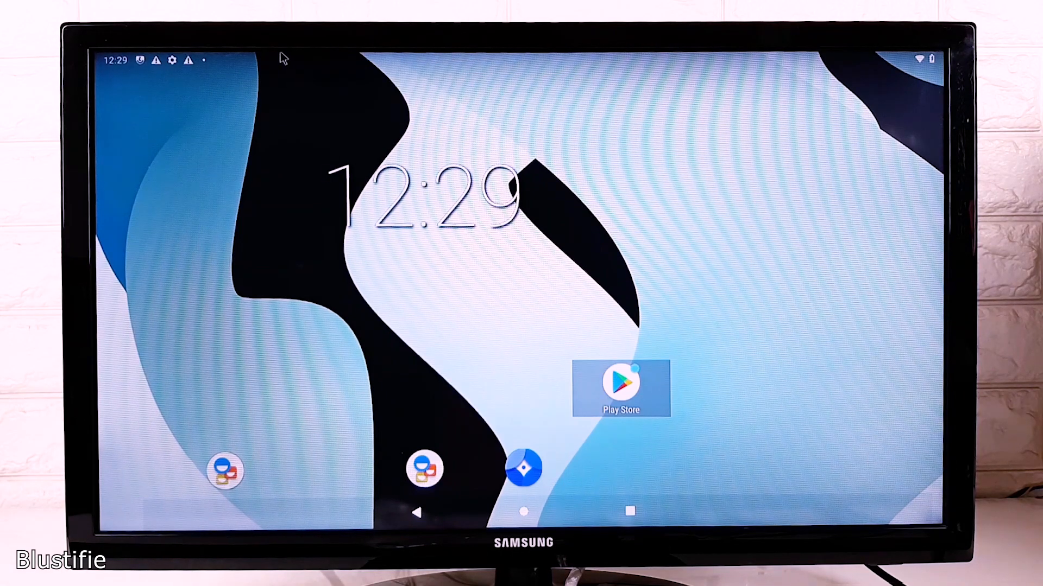
mouse_move(648, 482)
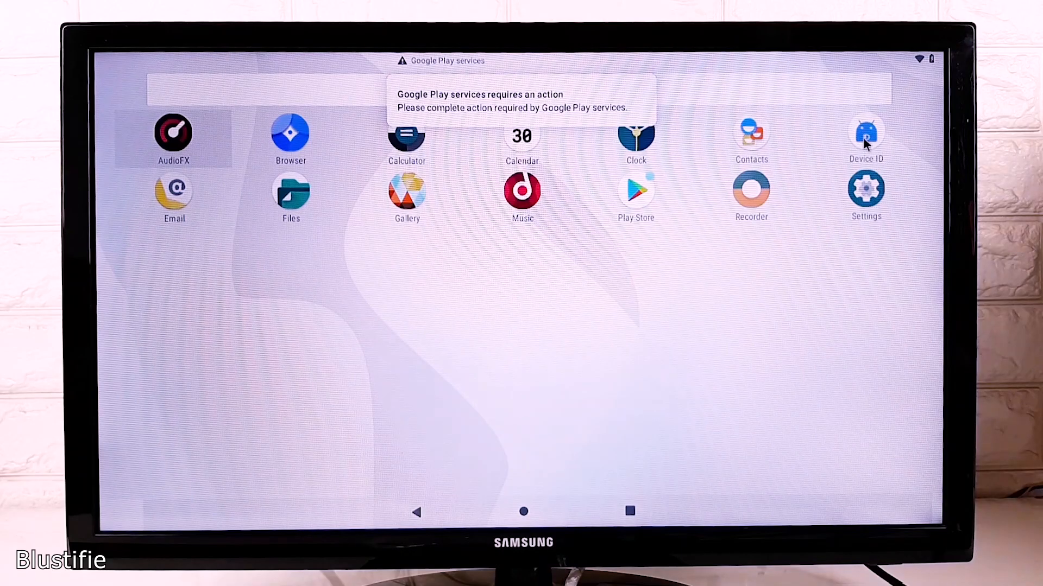
- Copy the GSF ID from the Device ID app and return home
click(865, 136)
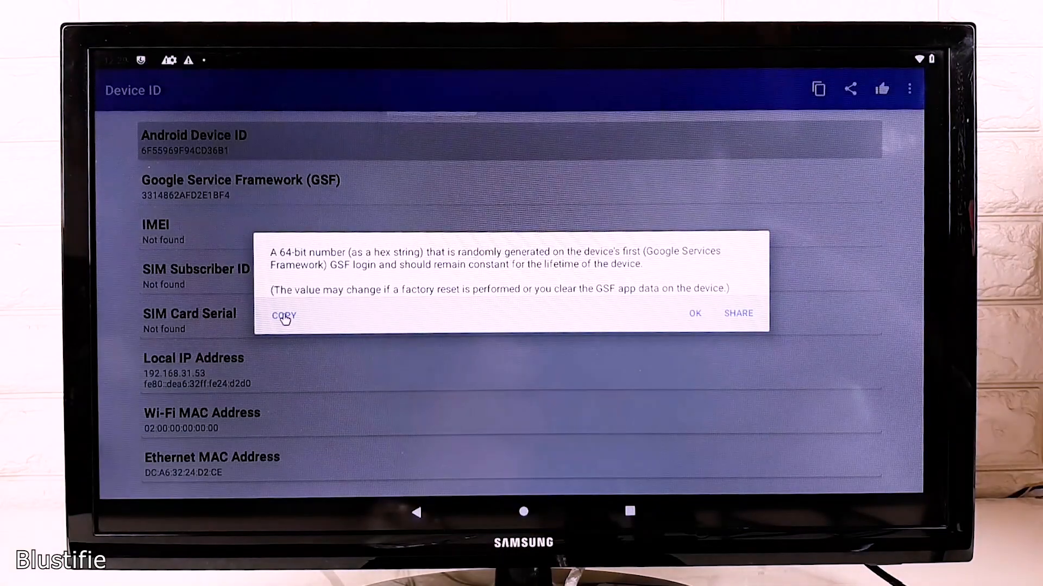
click(282, 315)
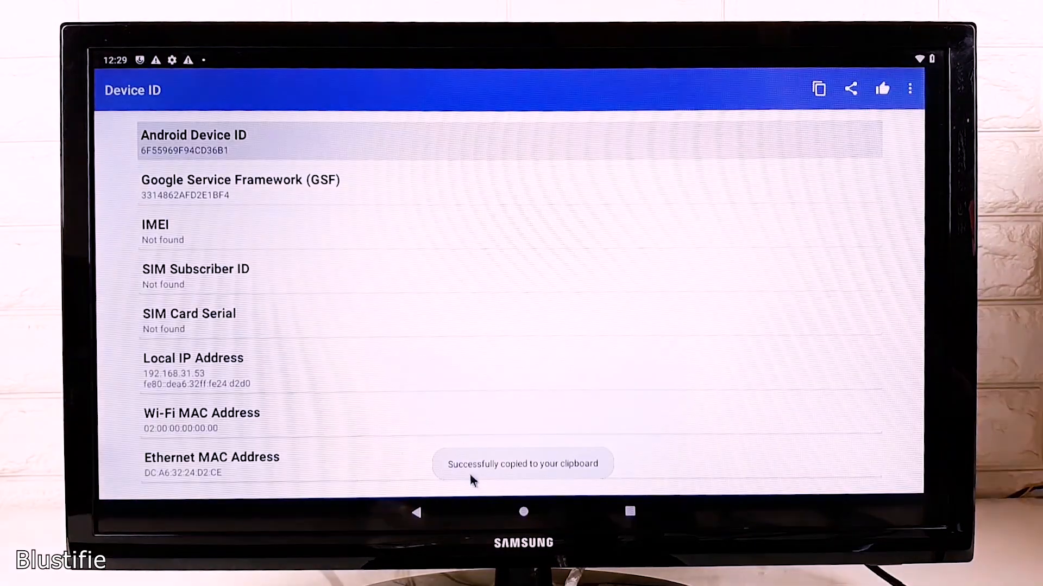
click(522, 512)
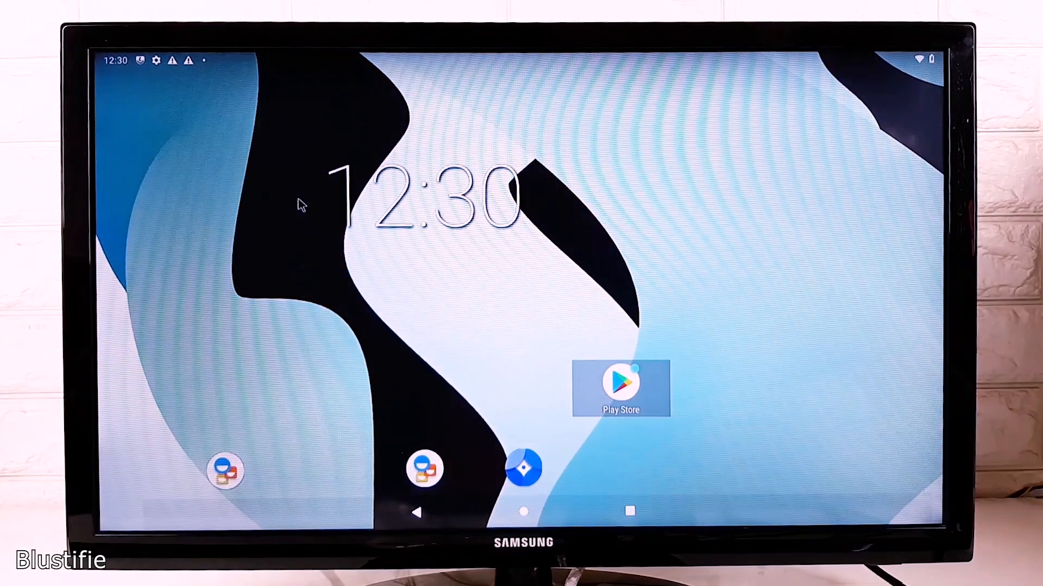
- Follow the g.co/AndroidDeviceRegistration link from the Play Store's certification warning
click(619, 389)
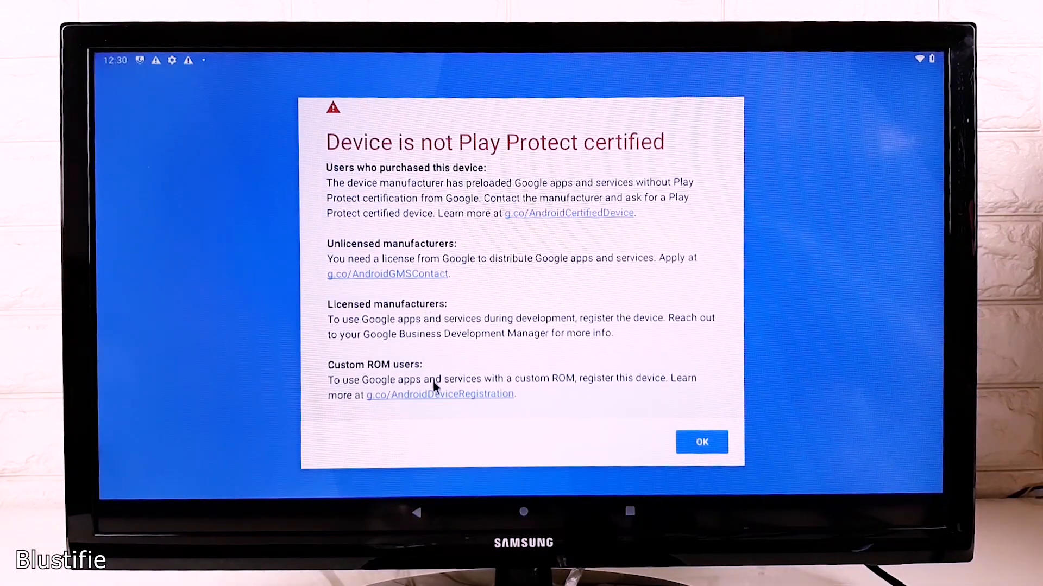
click(701, 442)
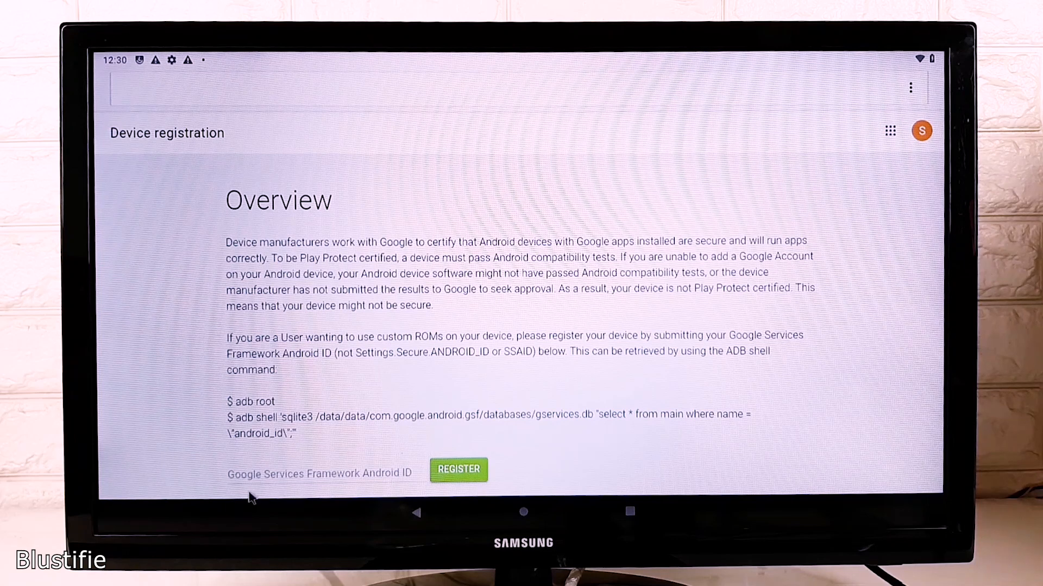
click(312, 474)
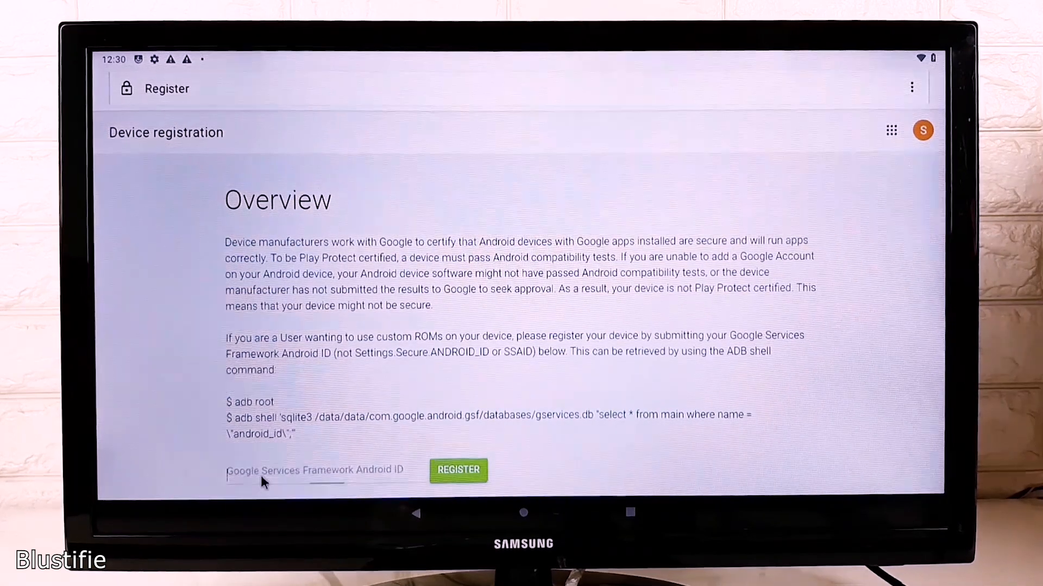
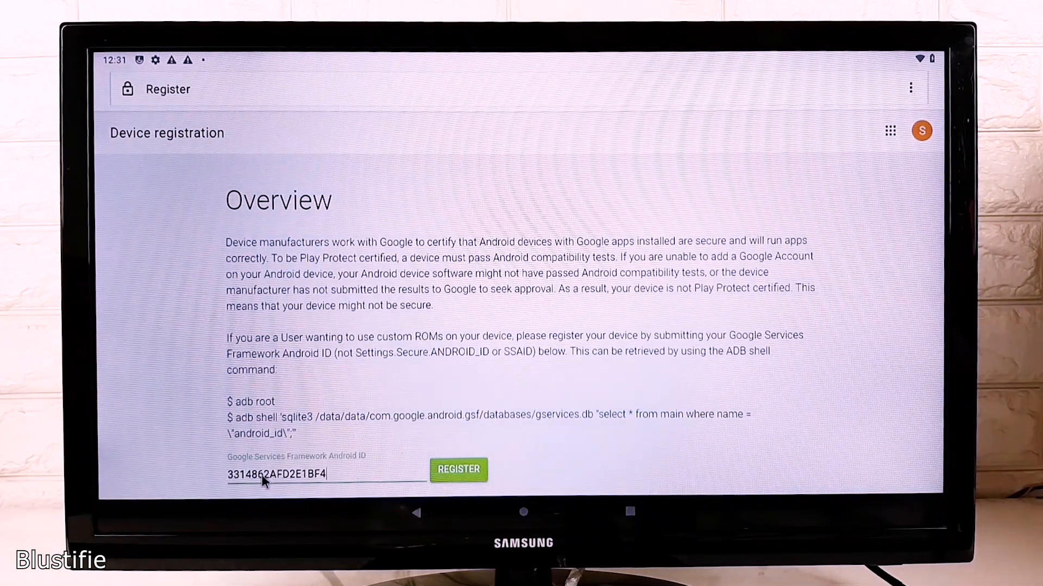
mouse_move(459, 471)
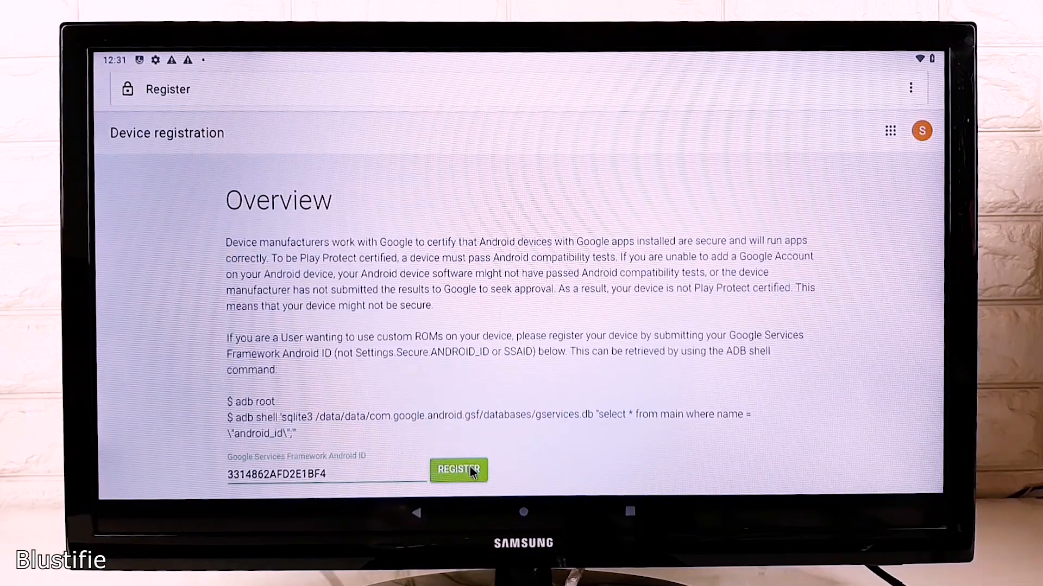
click(458, 469)
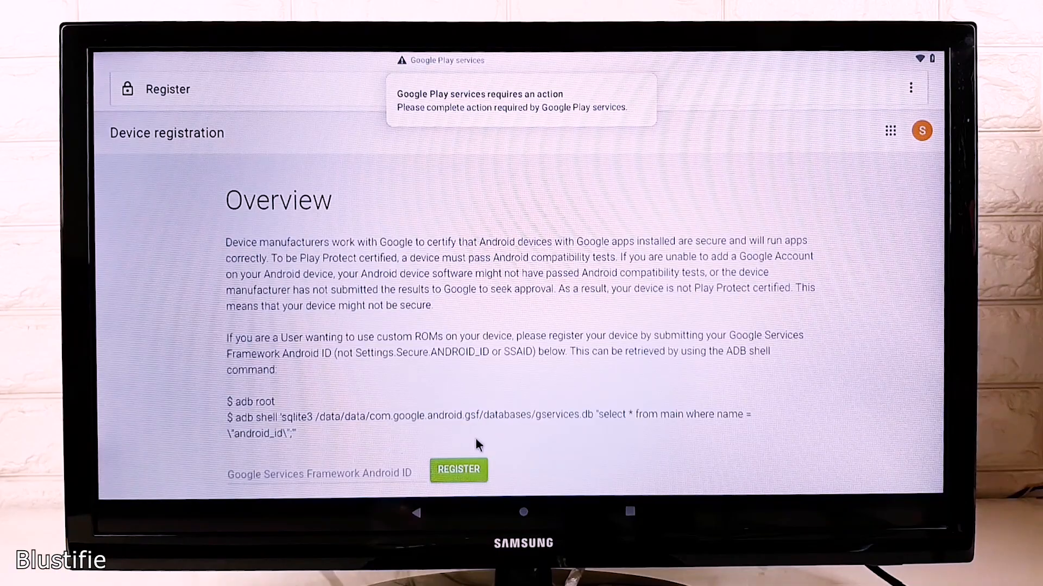
click(458, 469)
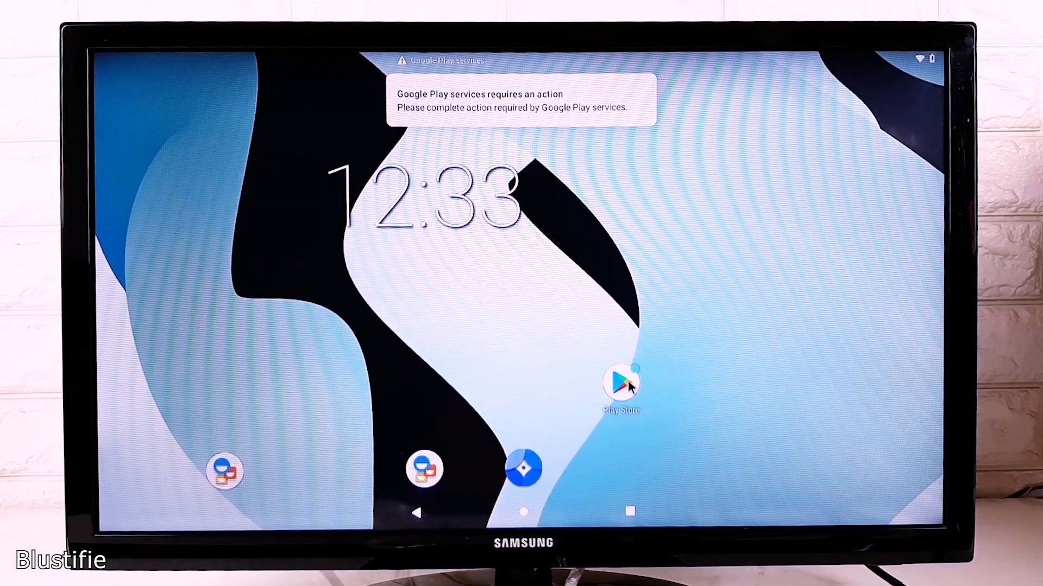
- Sign in to the Play Store with a Google account email and password
click(619, 385)
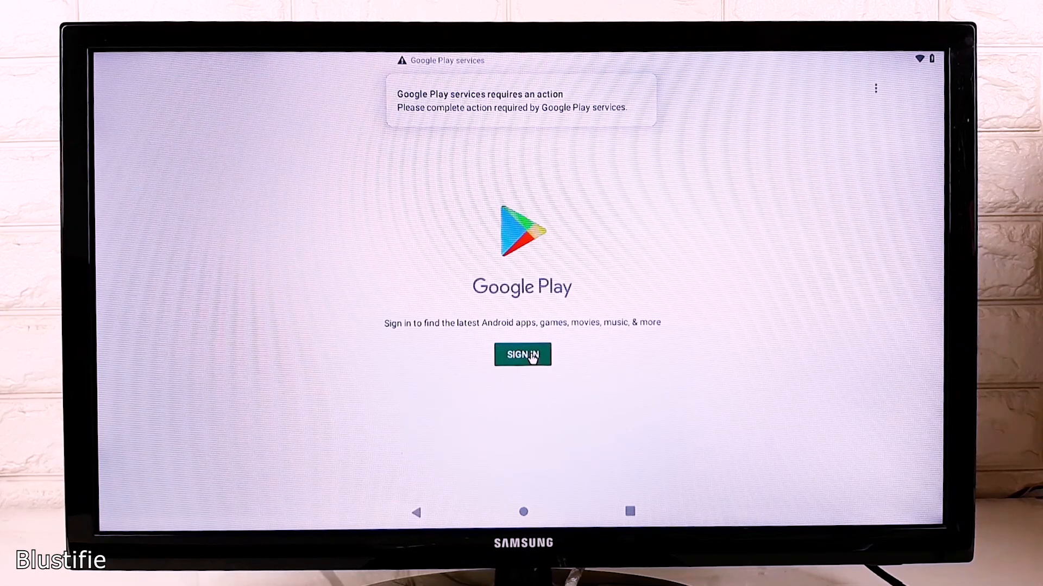
click(522, 355)
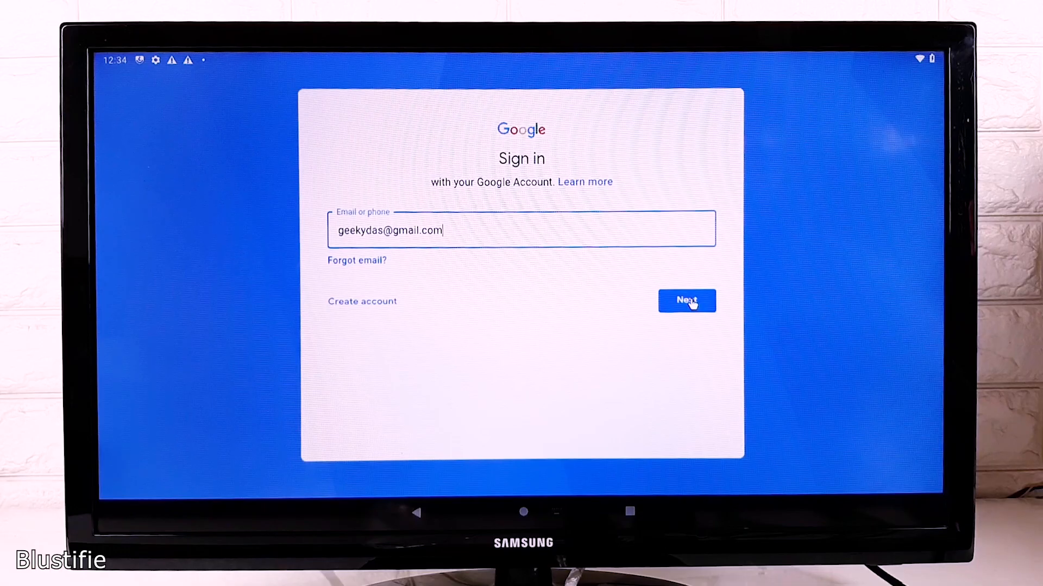
click(687, 300)
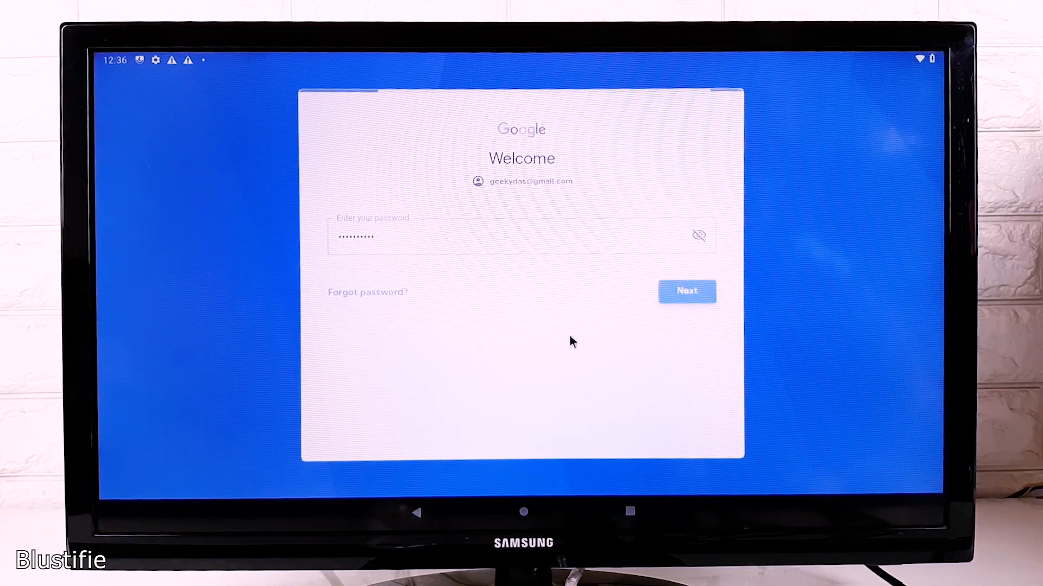
click(687, 290)
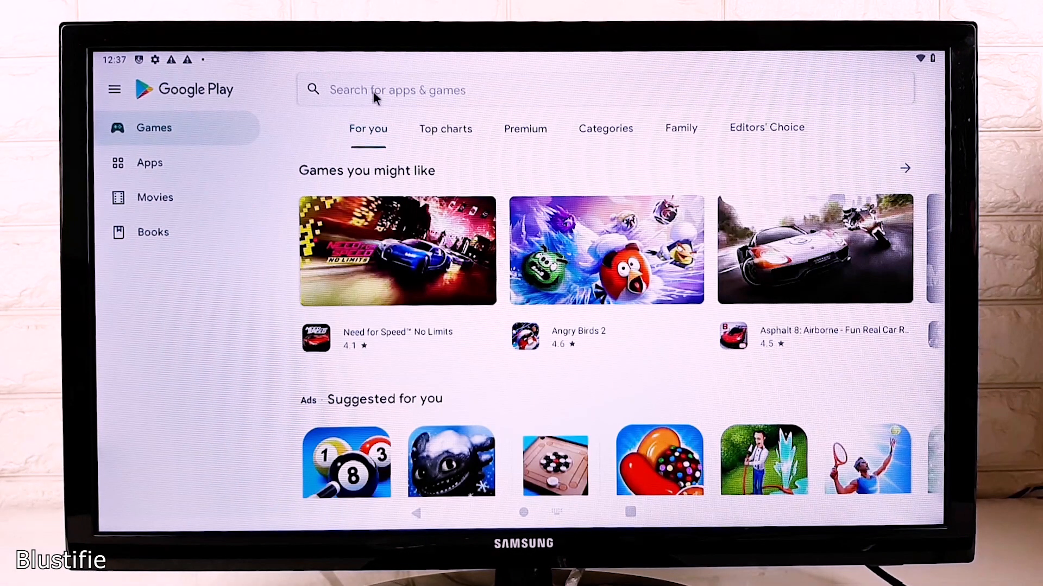
- Search the Play Store for 'mozila' and open the Firefox Browser listing
click(399, 89)
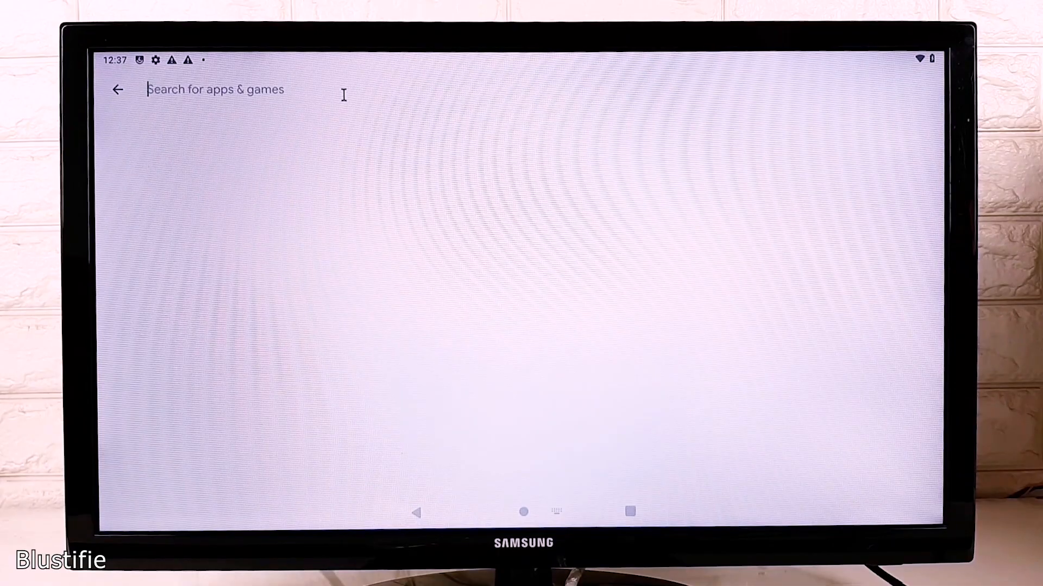
text(mozila)
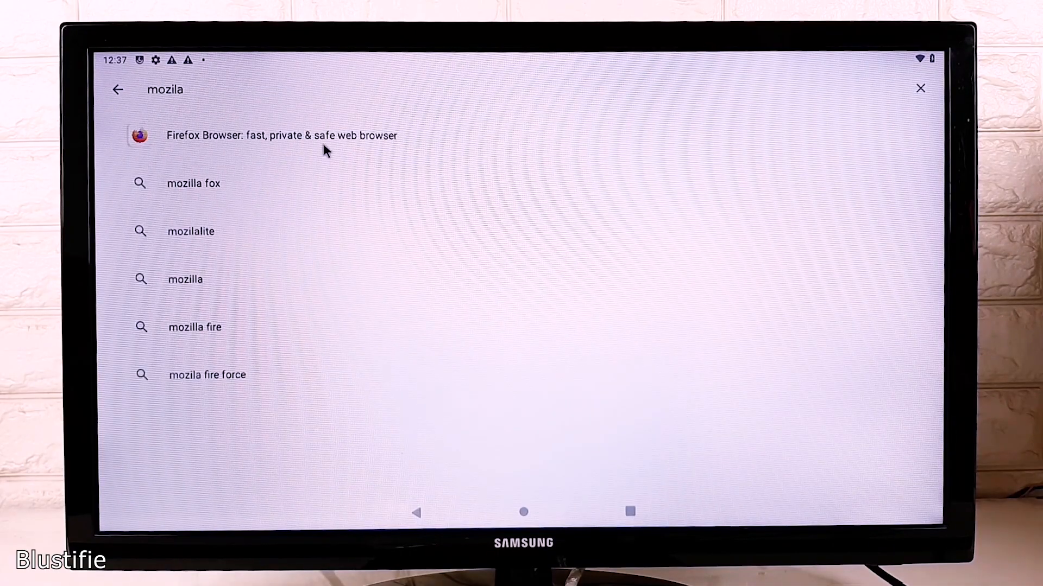
click(282, 135)
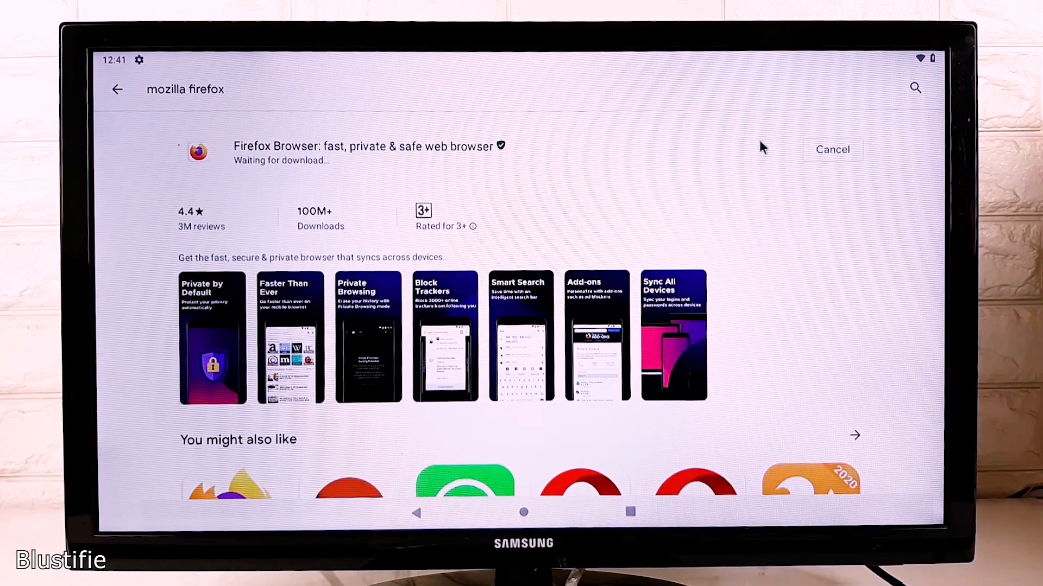
mouse_move(712, 126)
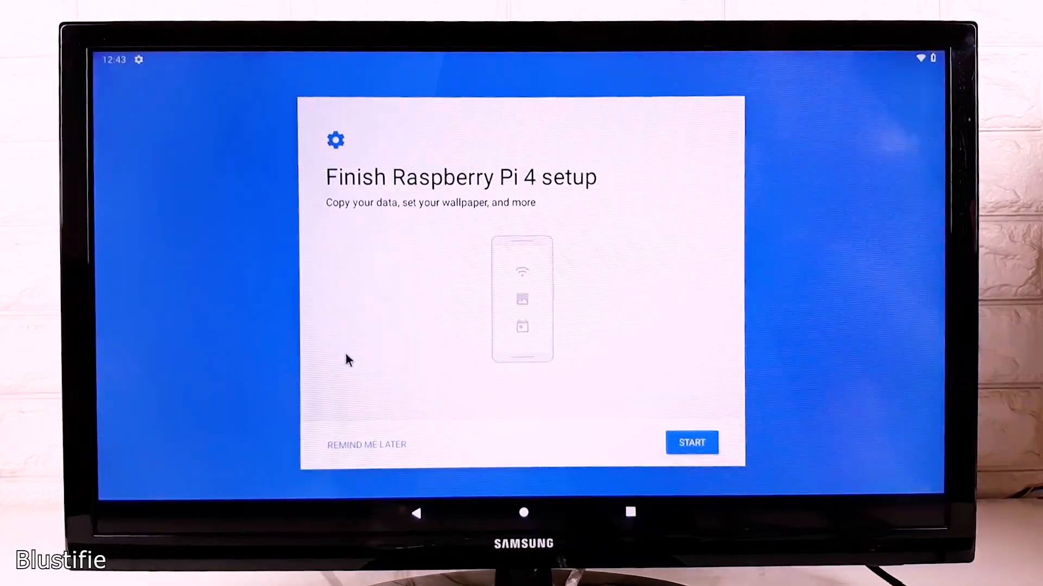
- Finish Raspberry Pi 4 setup choosing Don't copy and skipping screen lock
click(690, 442)
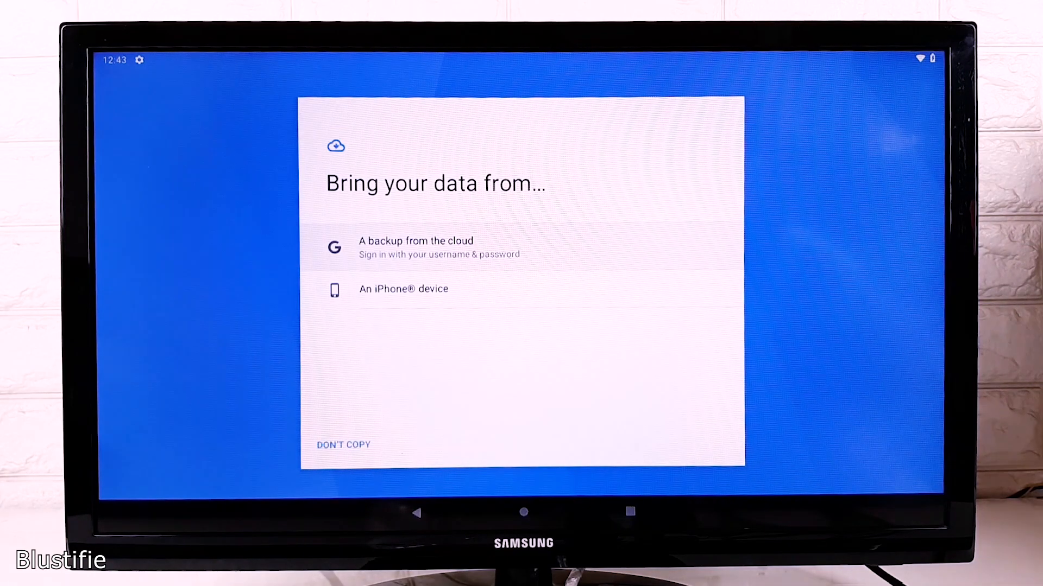
click(438, 247)
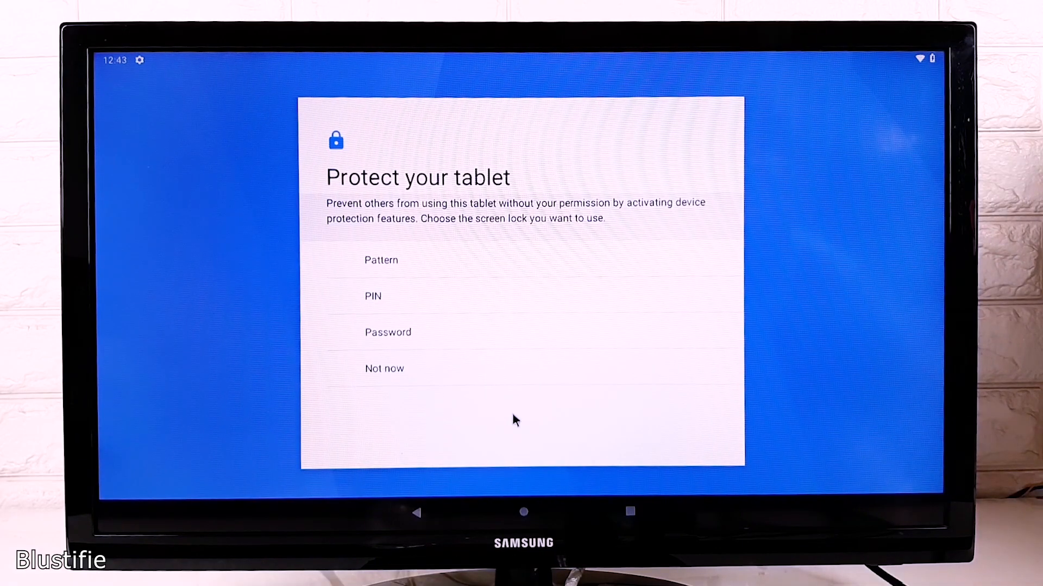
click(384, 368)
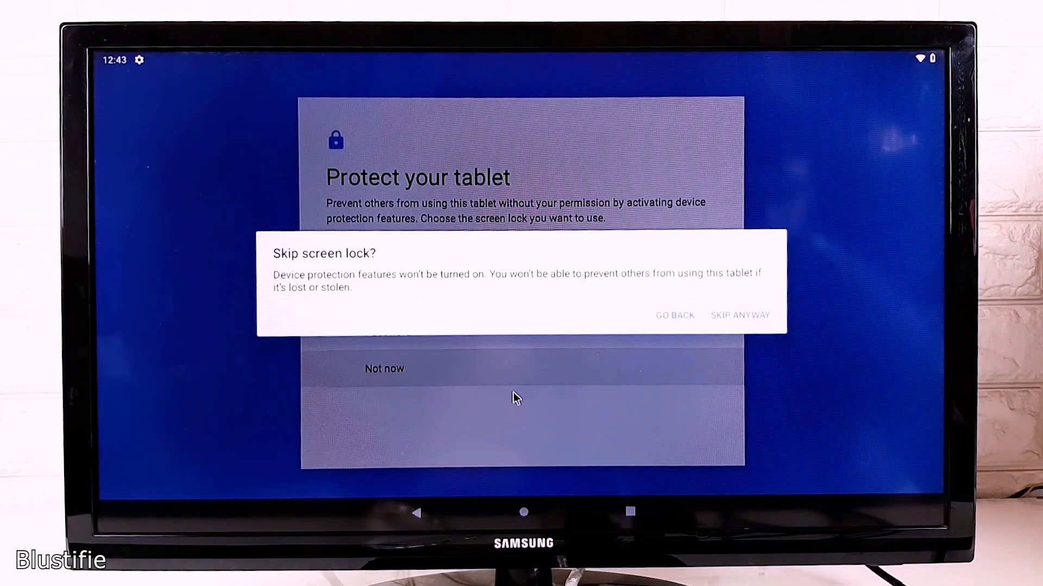
click(740, 315)
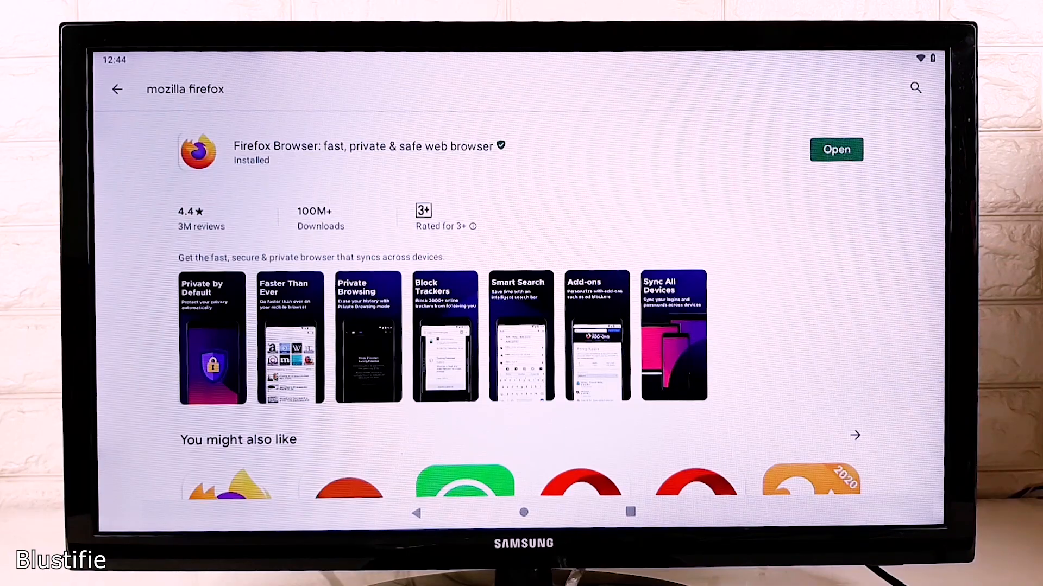
- Open the Play Store, return home, and open the app drawer
click(524, 512)
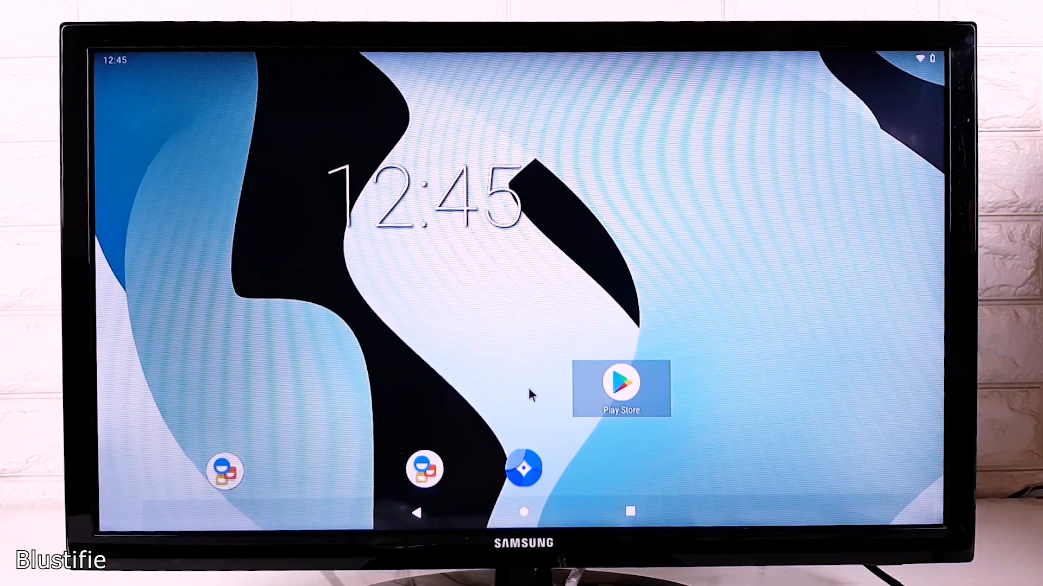
click(621, 390)
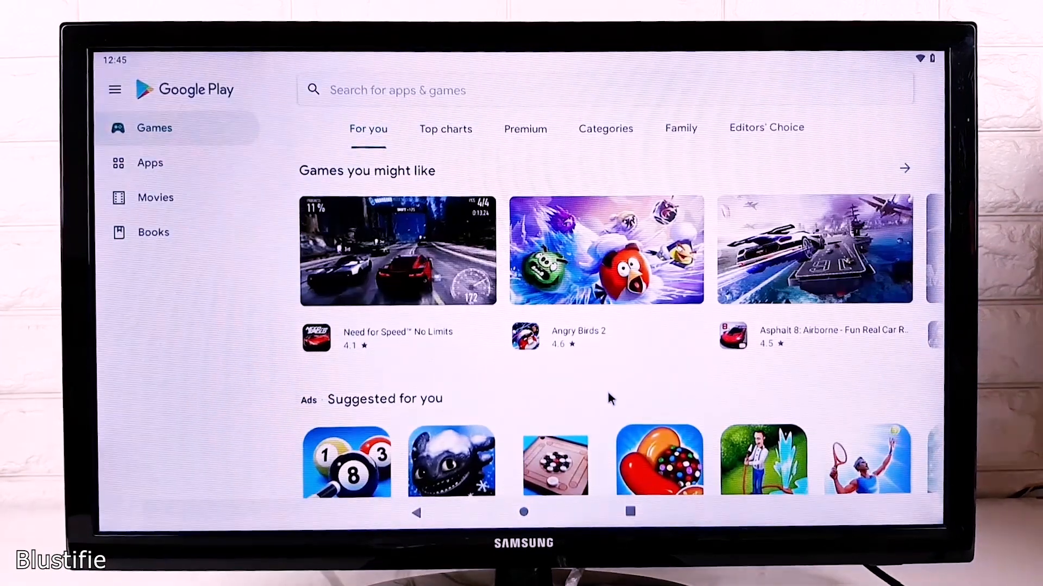
click(524, 512)
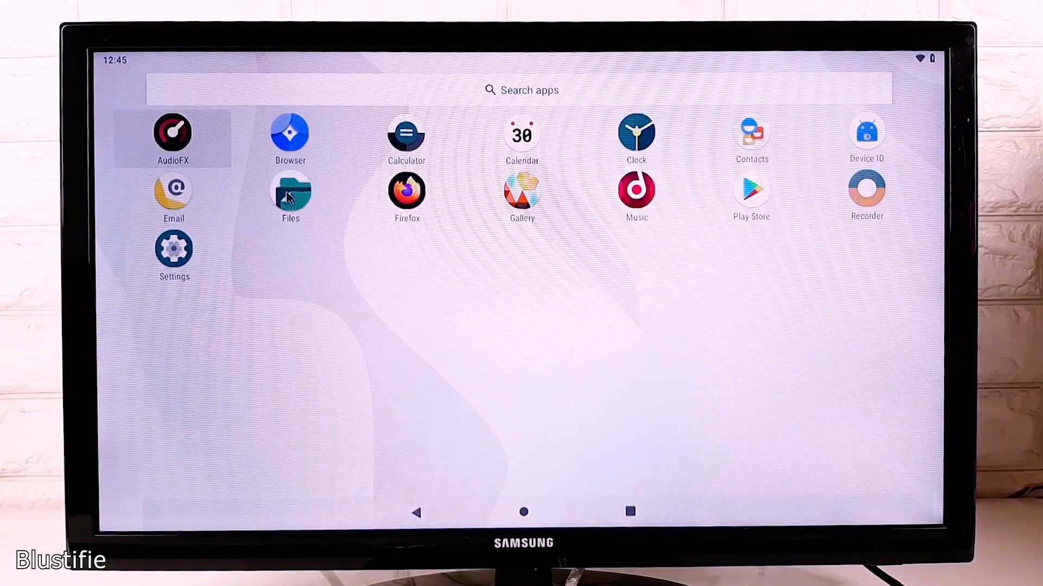
click(290, 196)
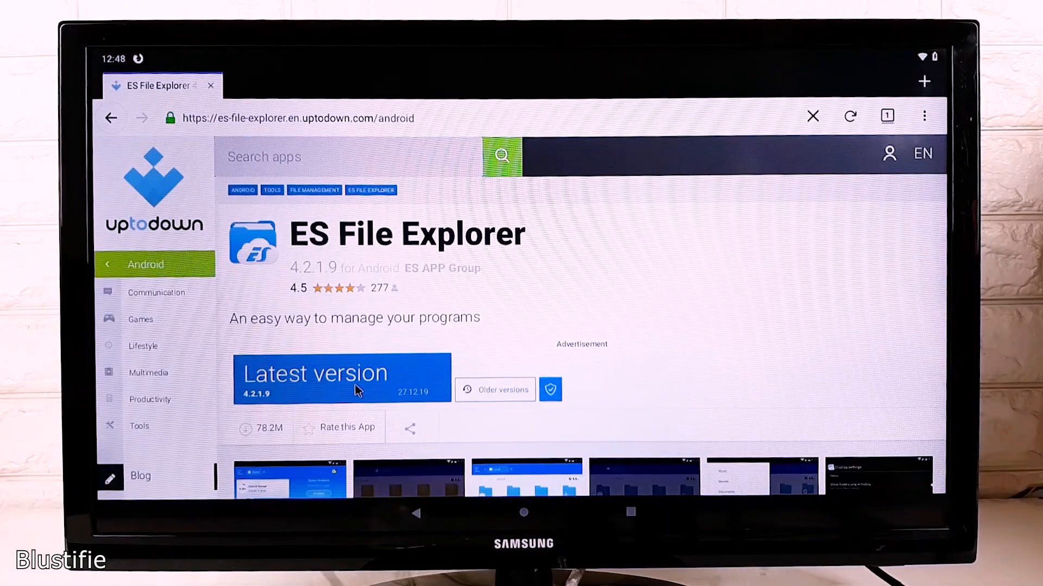
- Download ES File Explorer 4.2.1.9 from the uptodown latest-version page
click(341, 373)
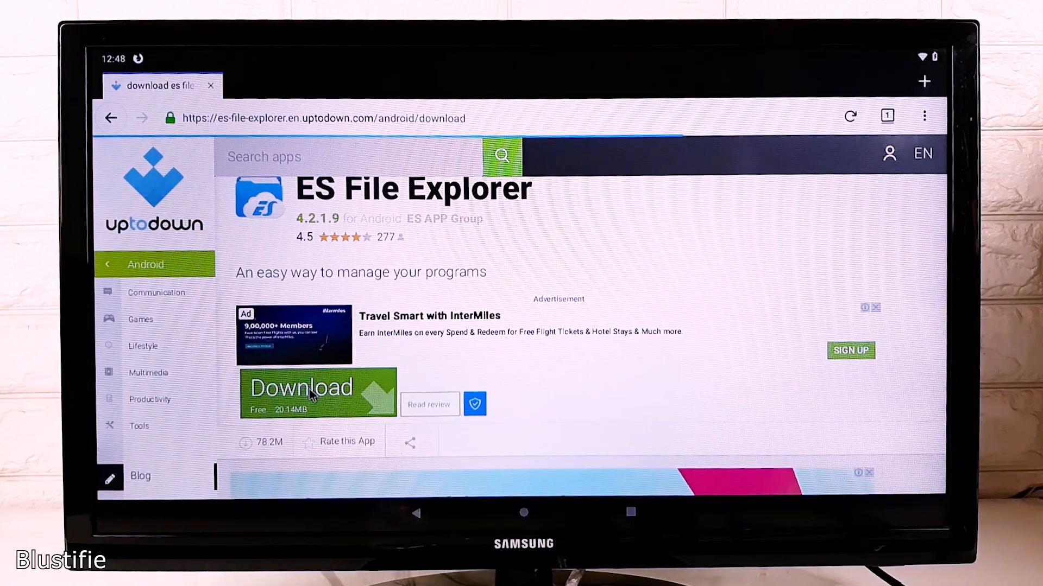
click(300, 388)
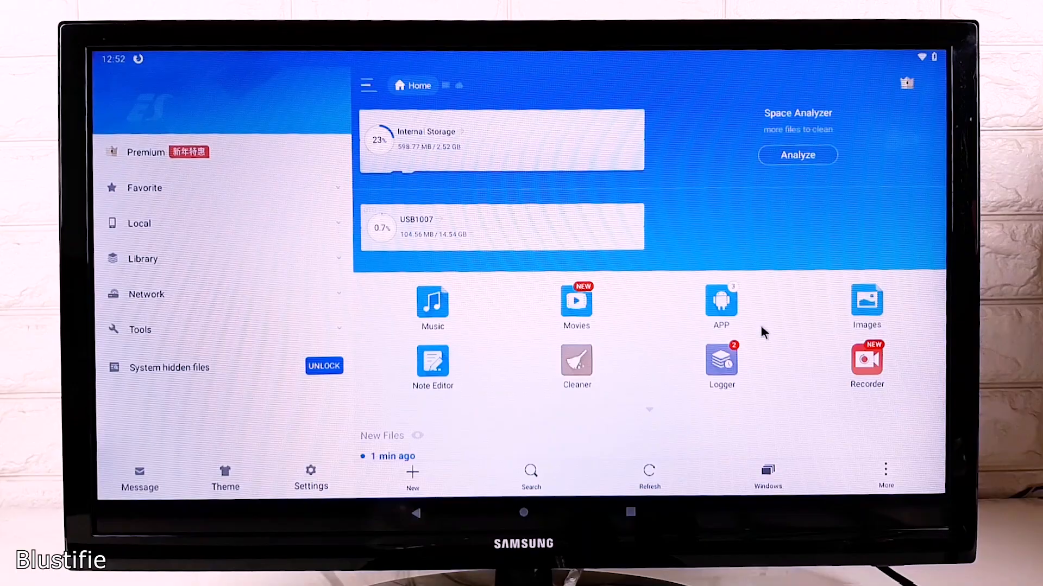
mouse_move(674, 267)
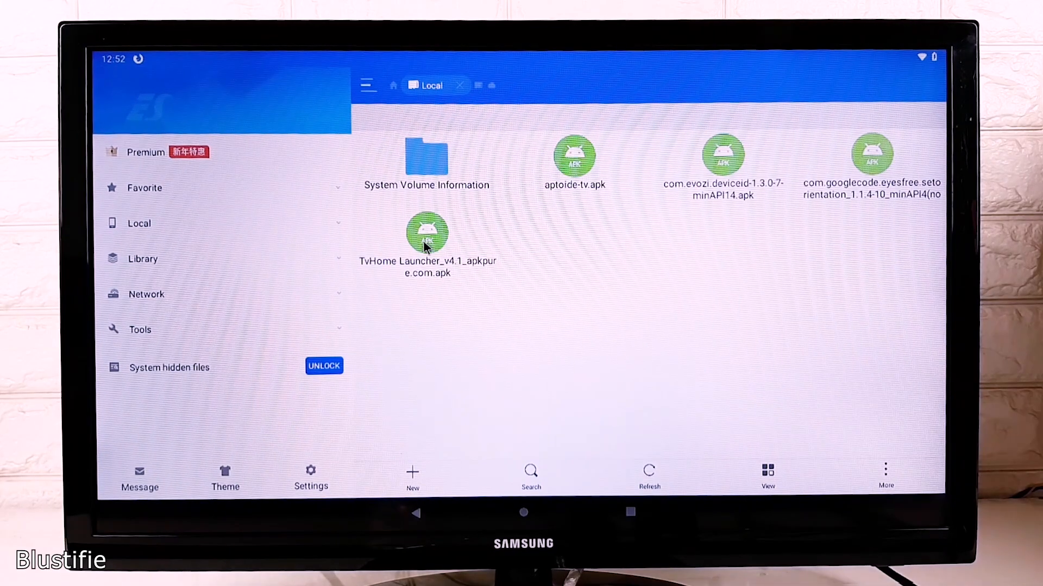
- Install the TvHome Launcher apk from the USB drive and set TvHome as the default home app
click(426, 233)
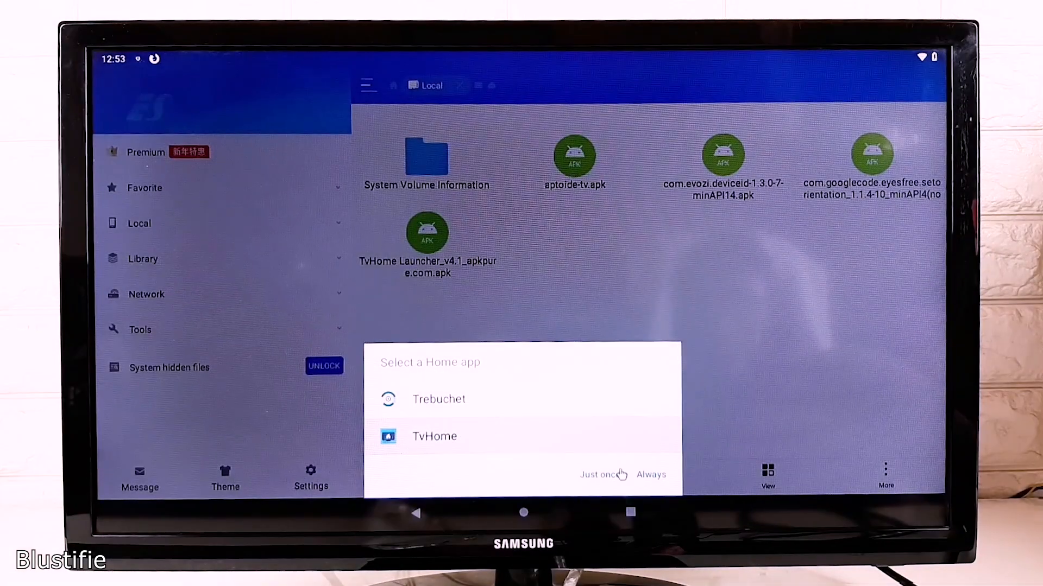
click(649, 474)
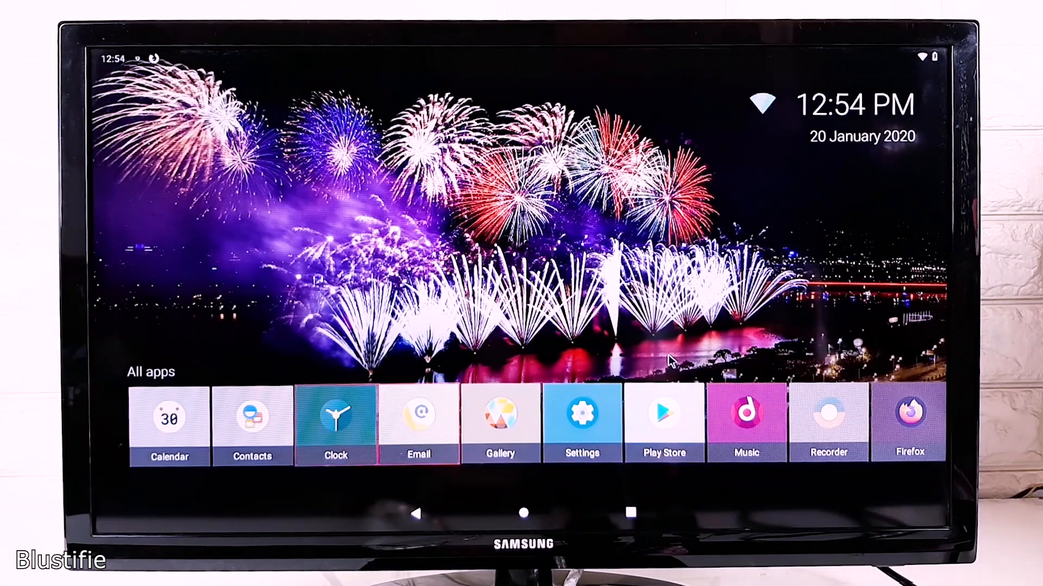
- Scroll through TvHome's All apps row to the end and launch ES File Explorer
scroll(right, 3)
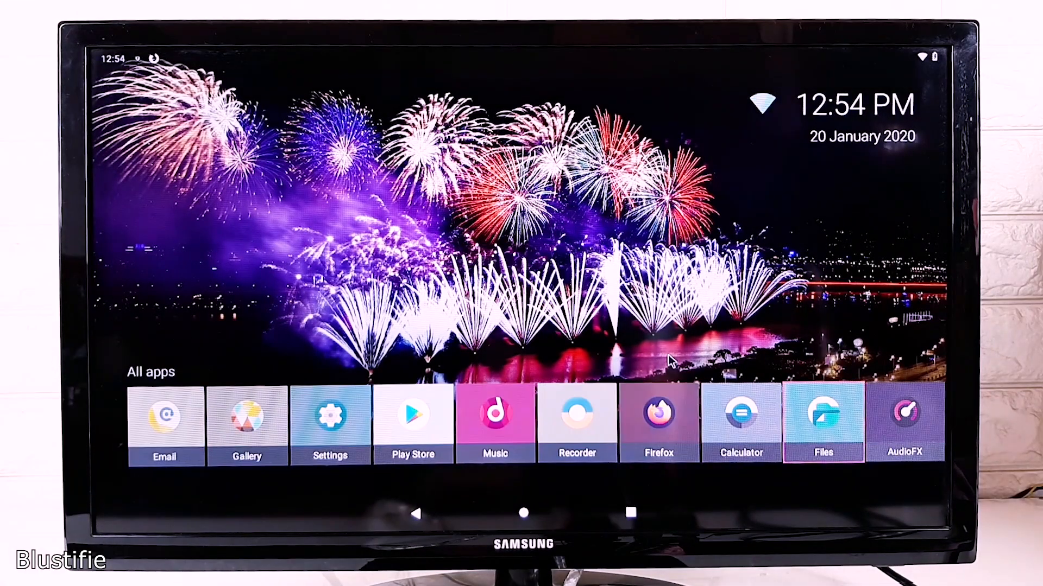
scroll(right, 3)
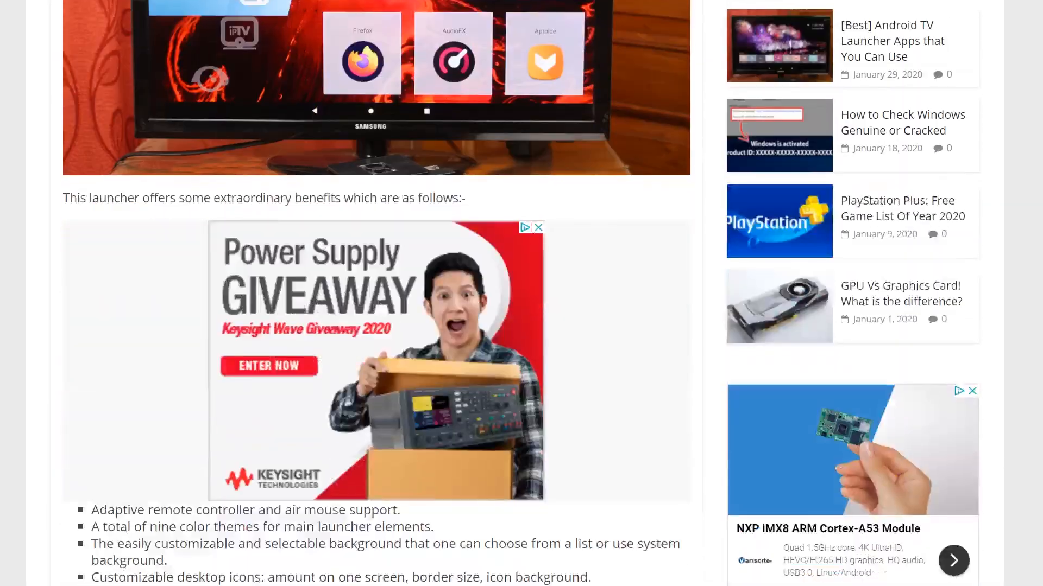
scroll(down, 3)
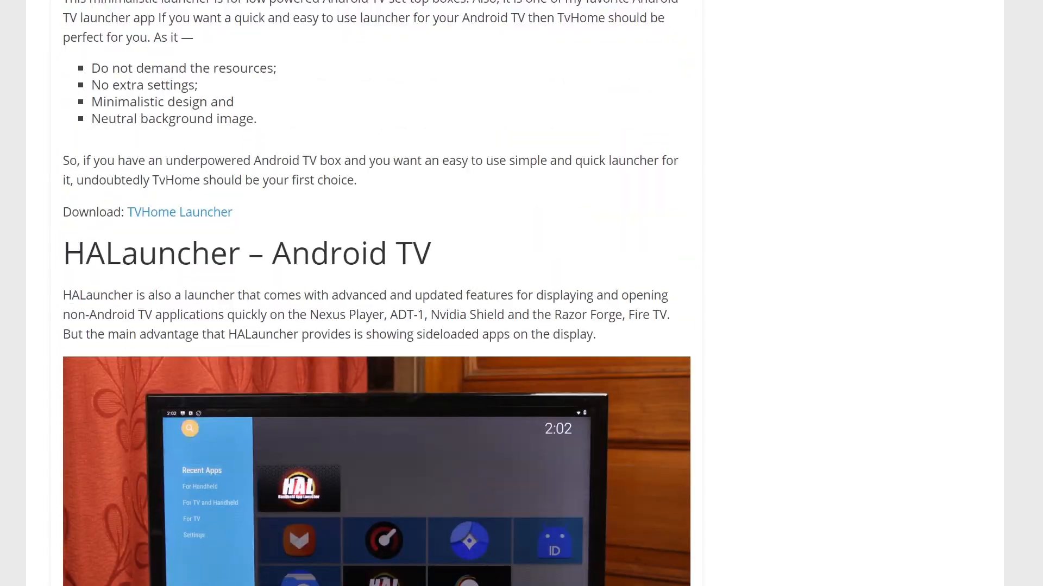
scroll(down, 3)
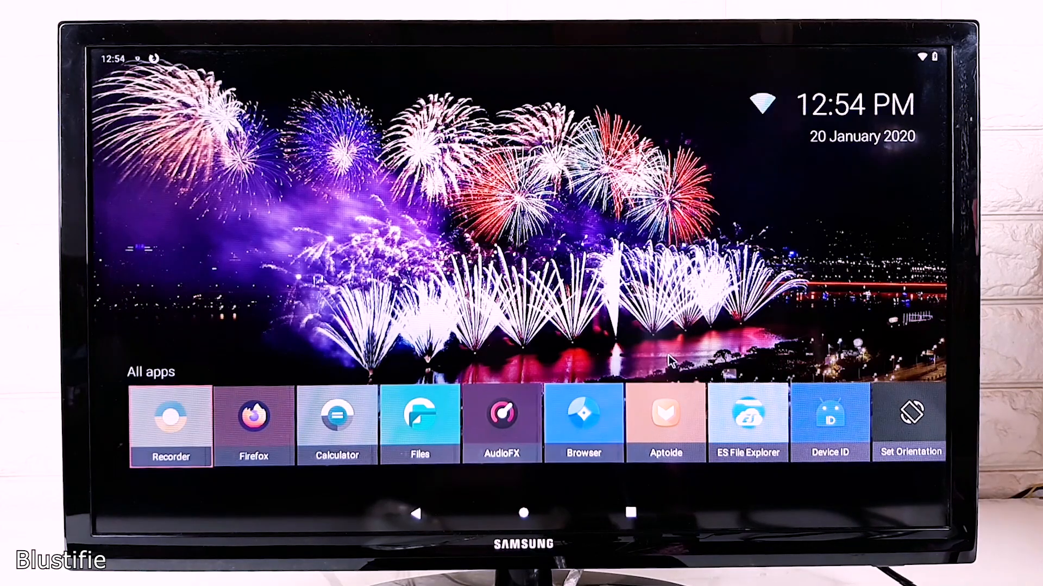
click(746, 422)
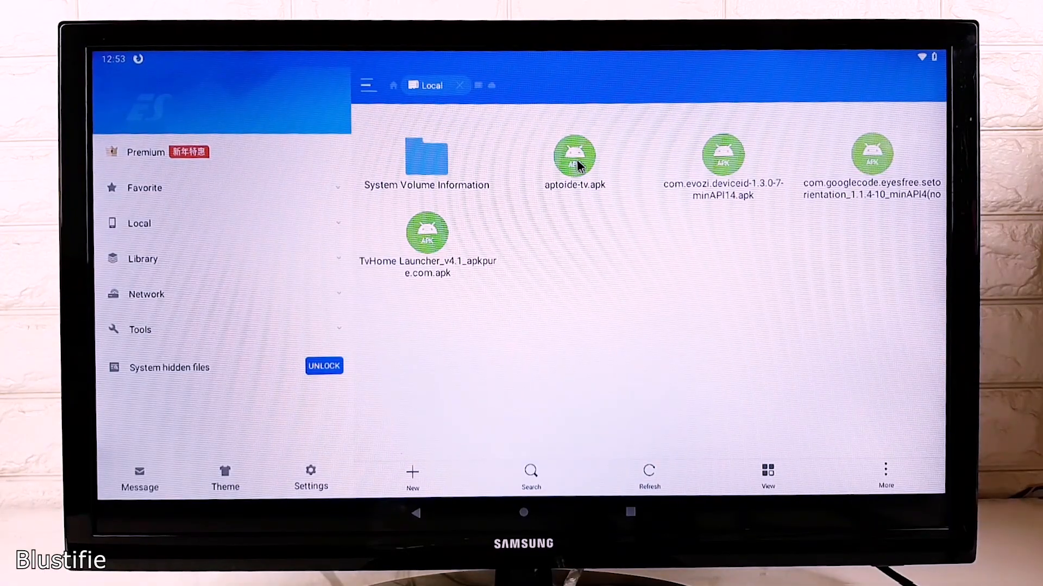
- Install aptoide-tv.apk from the USB drive's Local folder and open Aptoide
click(574, 160)
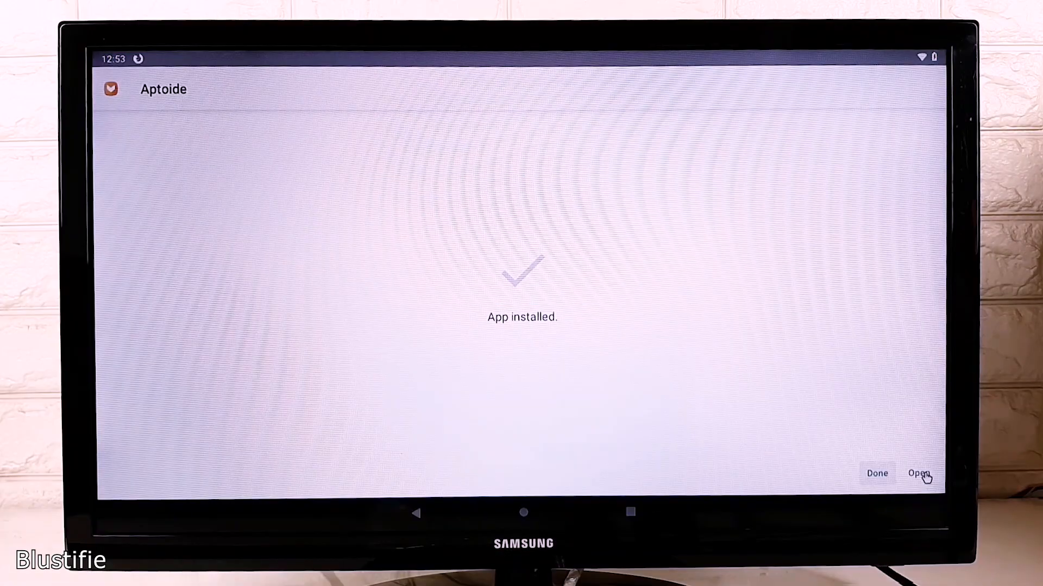
click(918, 473)
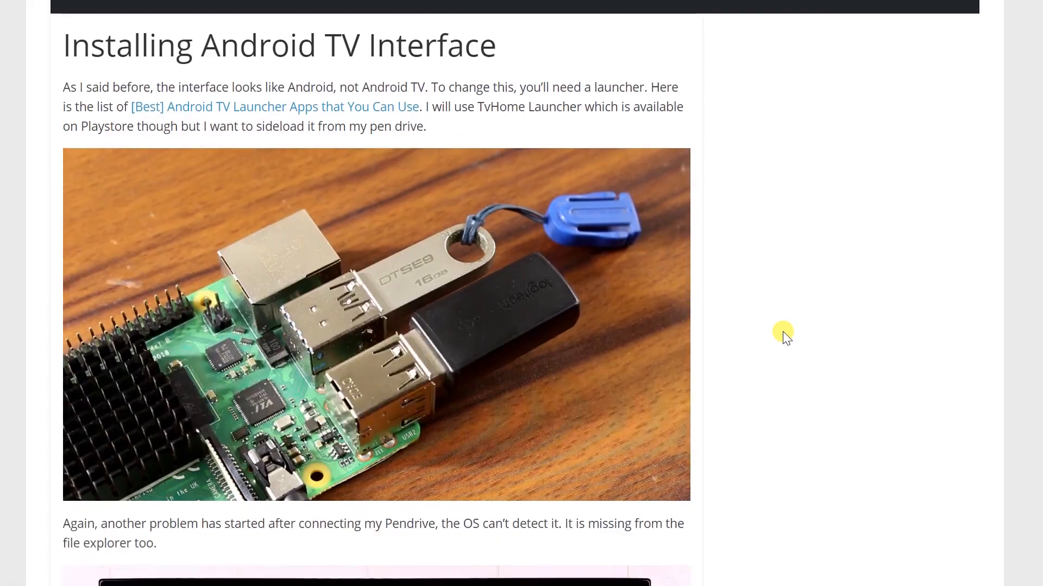
scroll(down, 3)
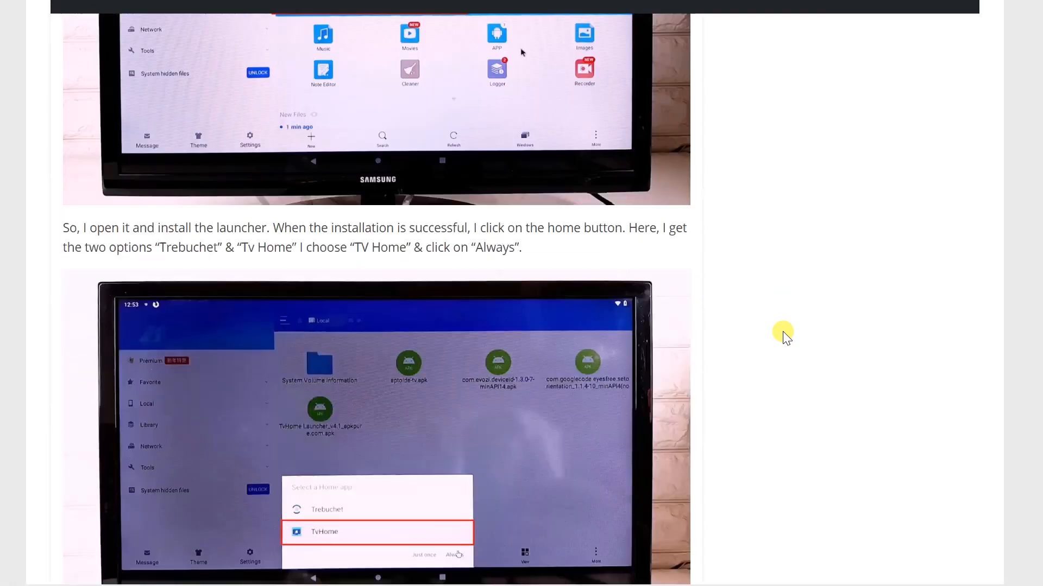
scroll(down, 3)
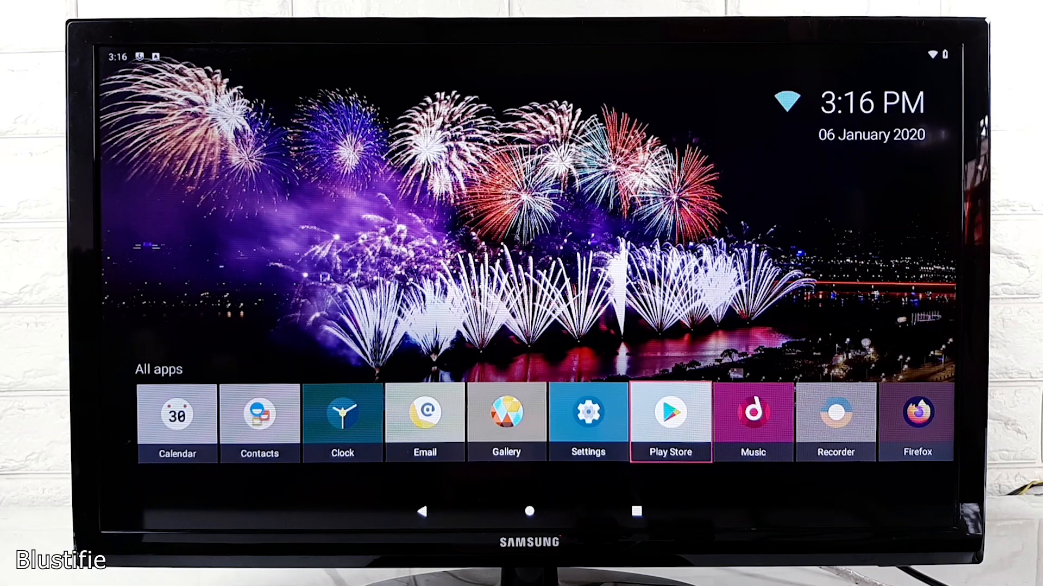
- Scroll the TvHome apps row to show Aptoide and Device ID, then open a tile
click(912, 226)
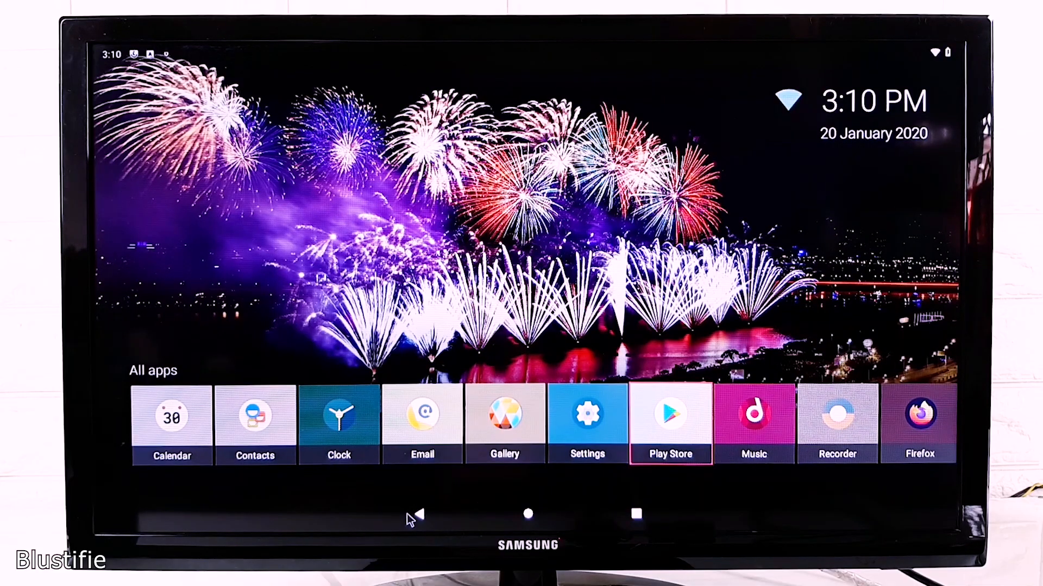
scroll(right, 3)
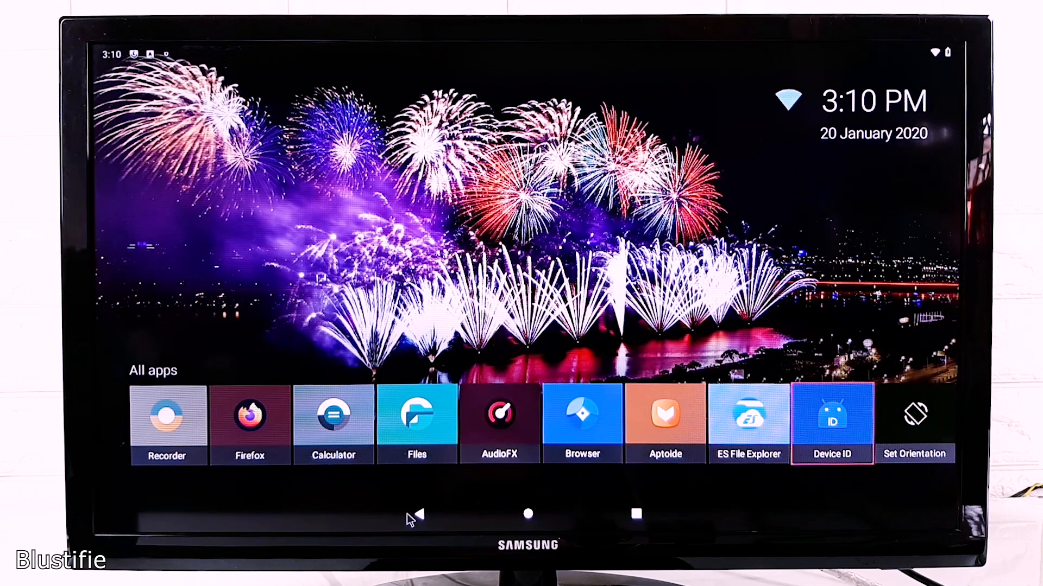
click(333, 424)
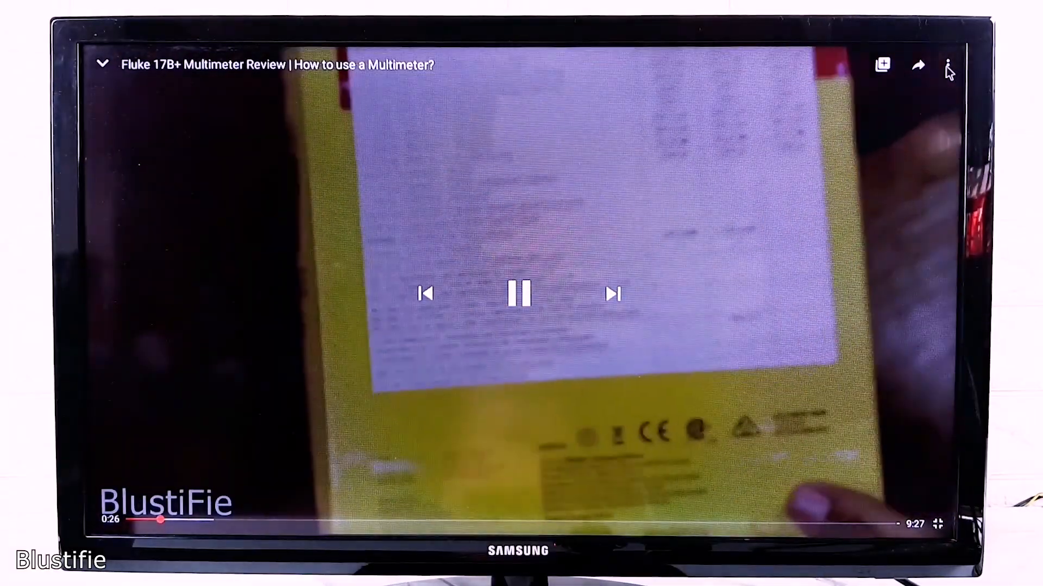
- Open the three-dot menu on the Fluke 17B+ multimeter review video
click(948, 64)
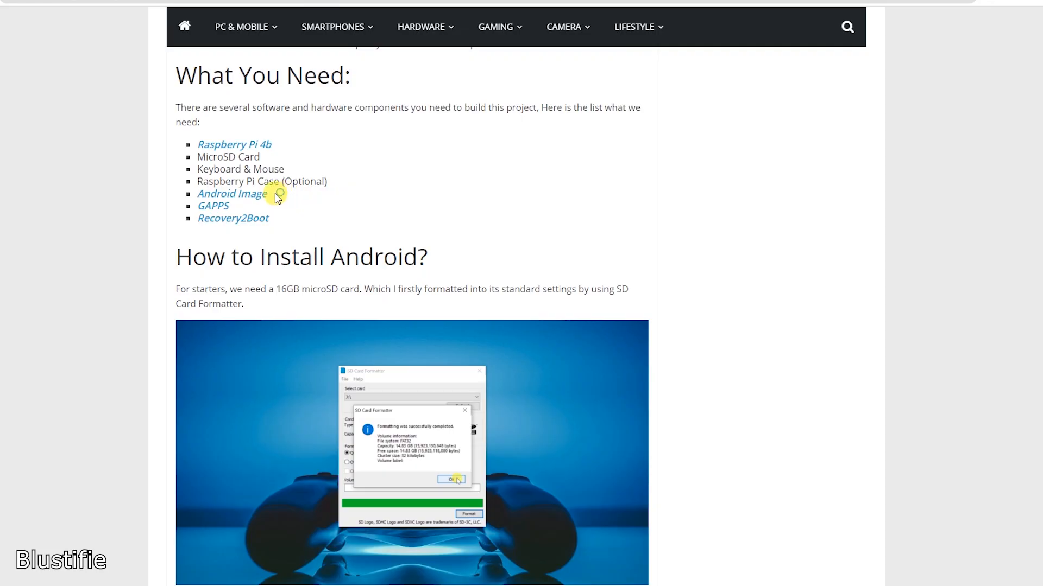
mouse_move(457, 206)
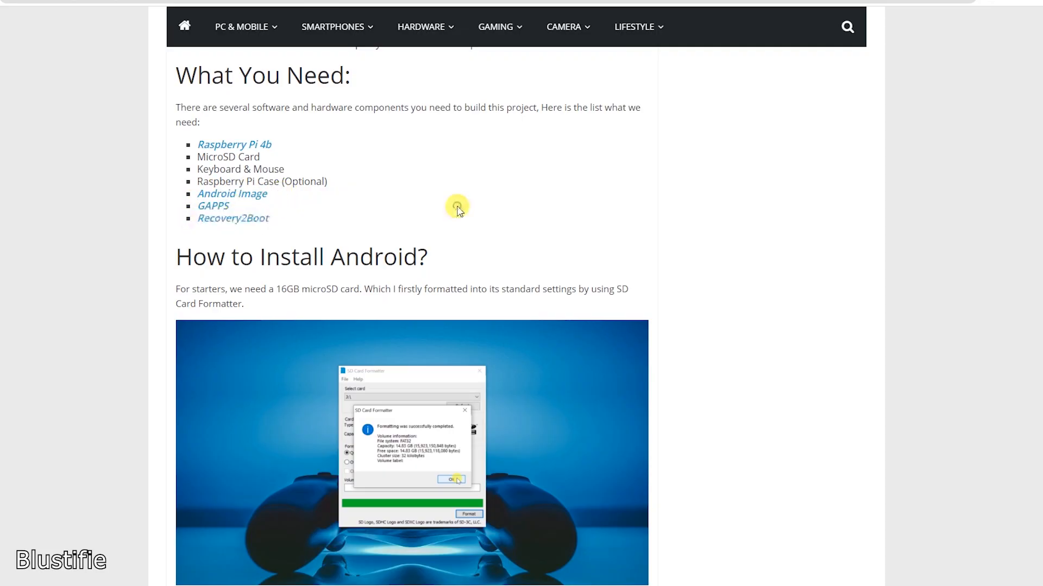
scroll(down, 3)
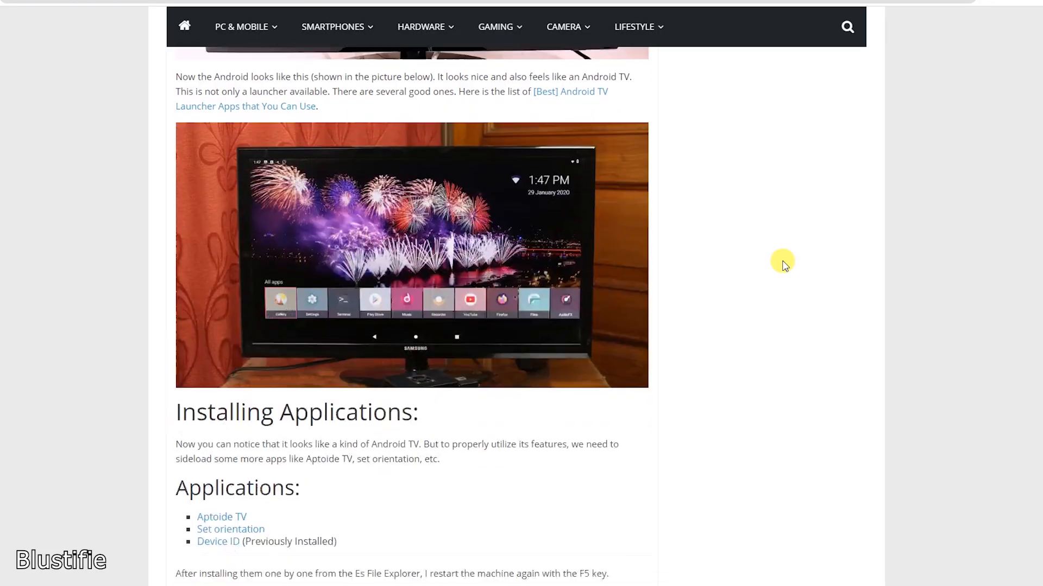